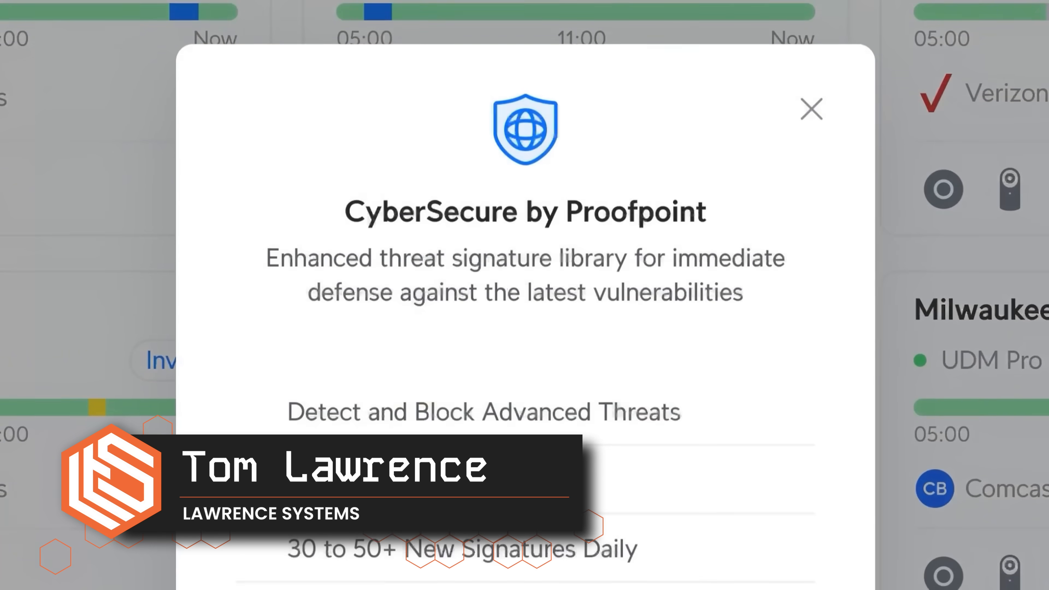
Scroll the Content Filtering page down to the Adult and Sensitive Content category list.
{"action": "scroll", "scroll_direction": "down", "scroll_amount": 3}
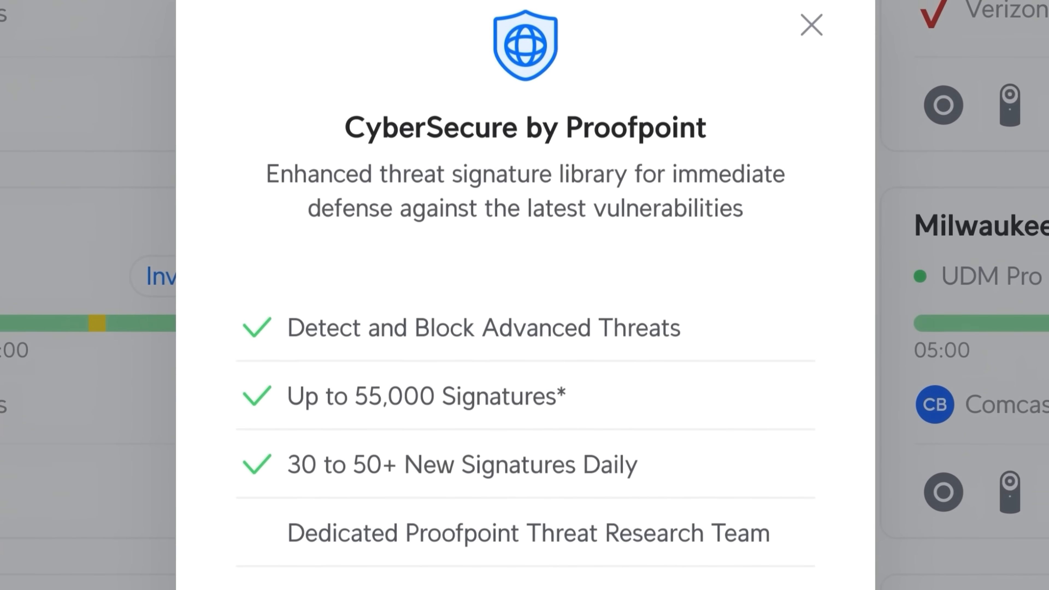
{"action": "scroll", "scroll_direction": "down", "scroll_amount": 3}
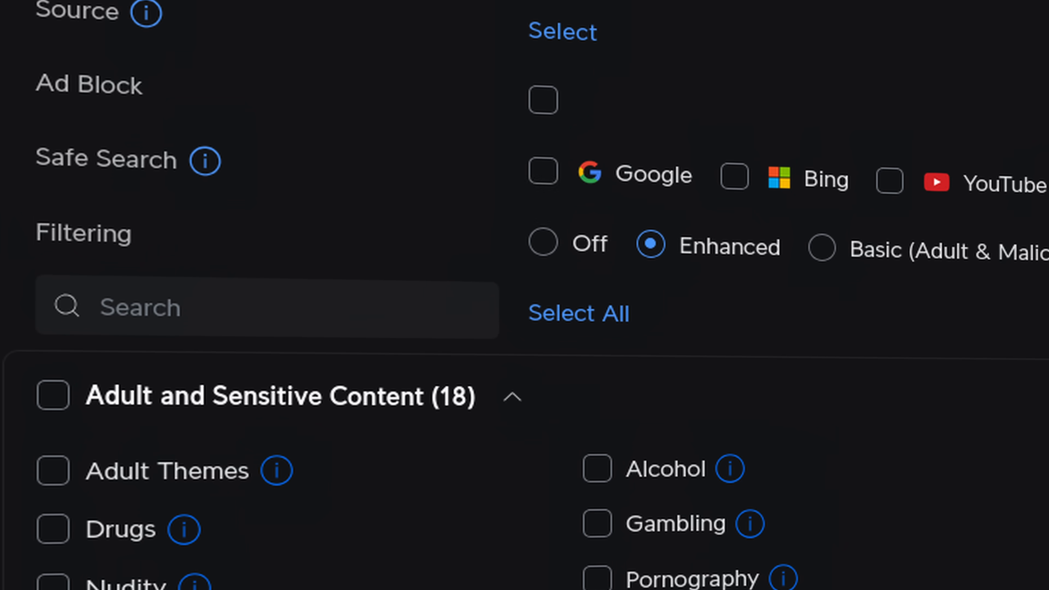
{"action": "scroll", "scroll_direction": "down", "scroll_amount": 3}
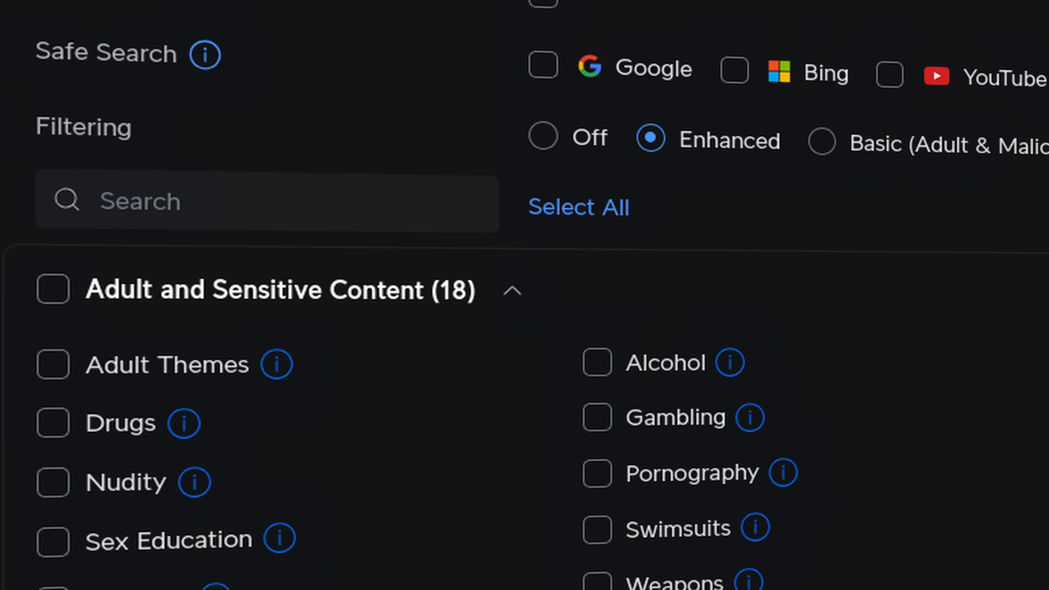
{"action": "scroll", "scroll_direction": "down", "scroll_amount": 3}
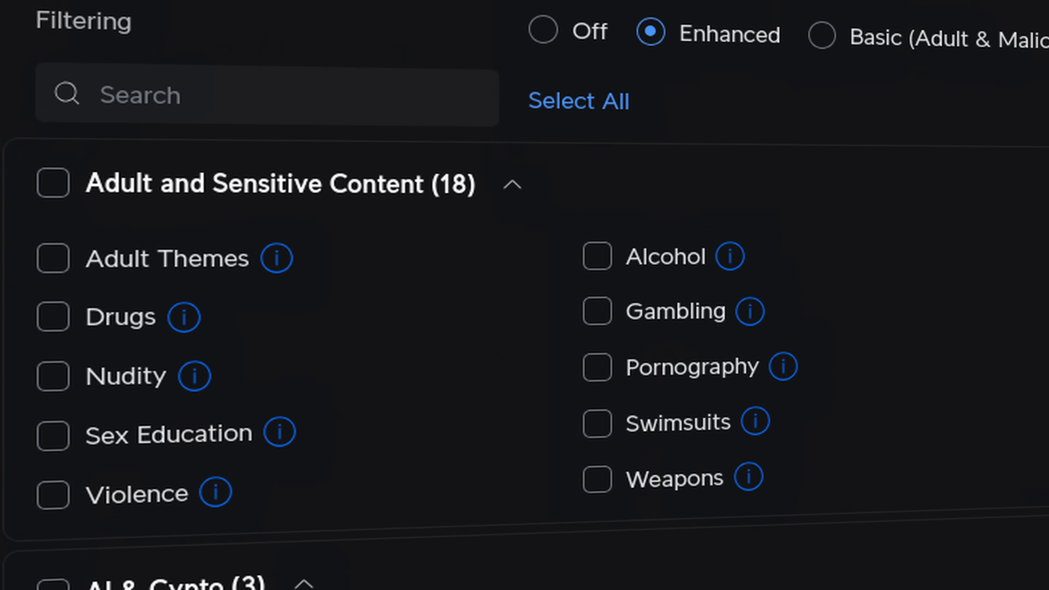
{"action": "scroll", "scroll_direction": "down", "scroll_amount": 3}
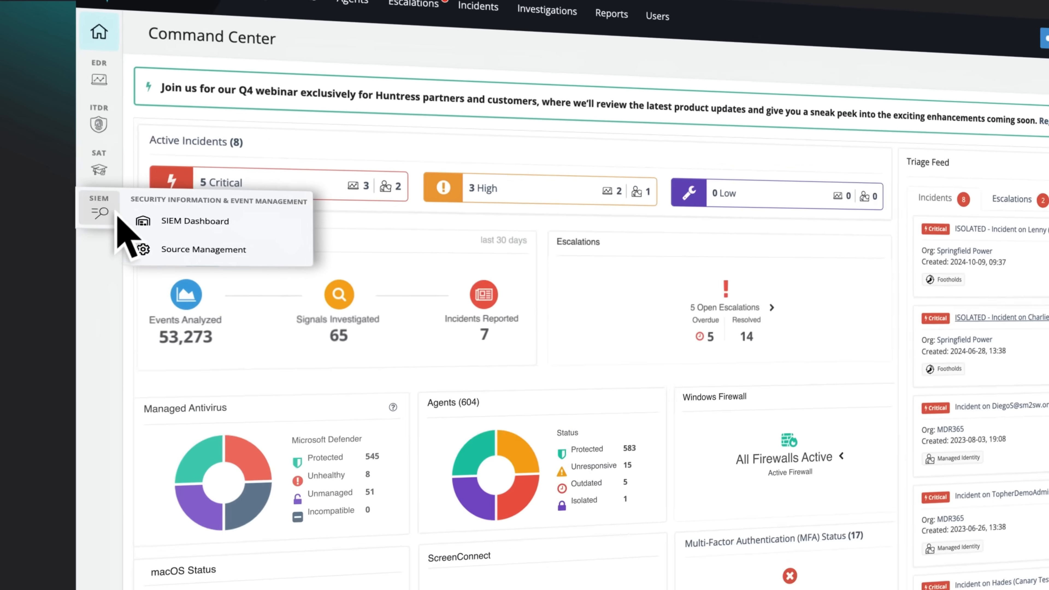
Show the Huntress SIEM Dashboard charts and scroll down to the logged security events table.
{"action": "left_click", "coordinate": [194, 221]}
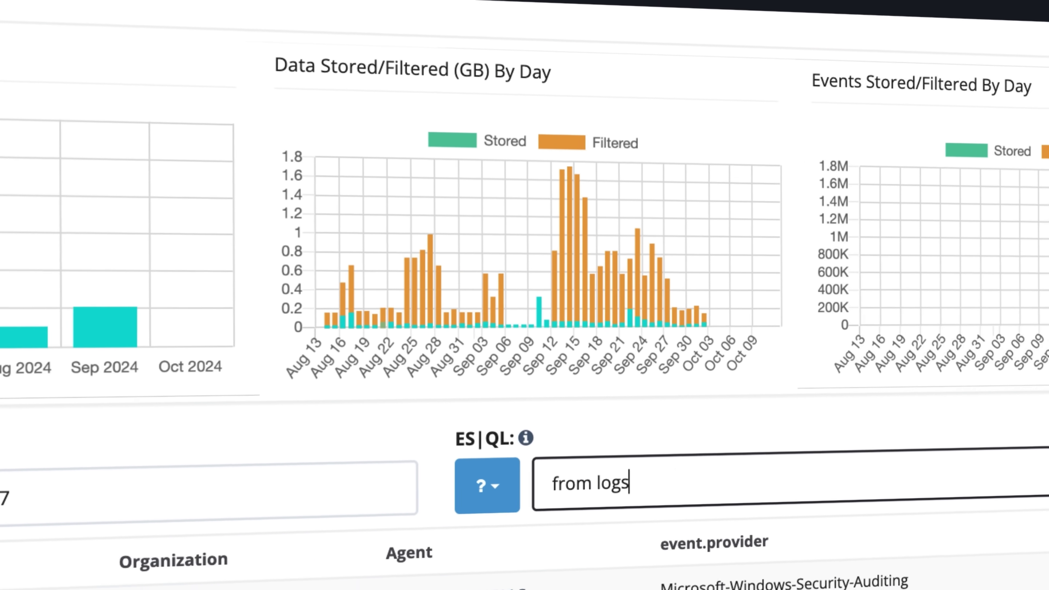
{"action": "scroll", "scroll_direction": "right", "scroll_amount": 3}
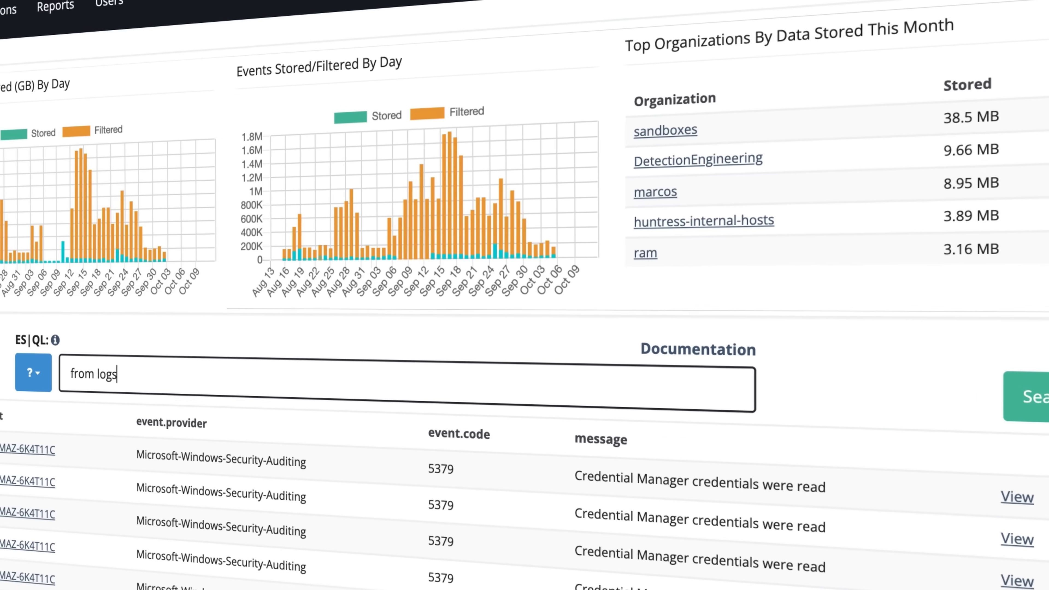
{"action": "scroll", "scroll_direction": "down", "scroll_amount": 3}
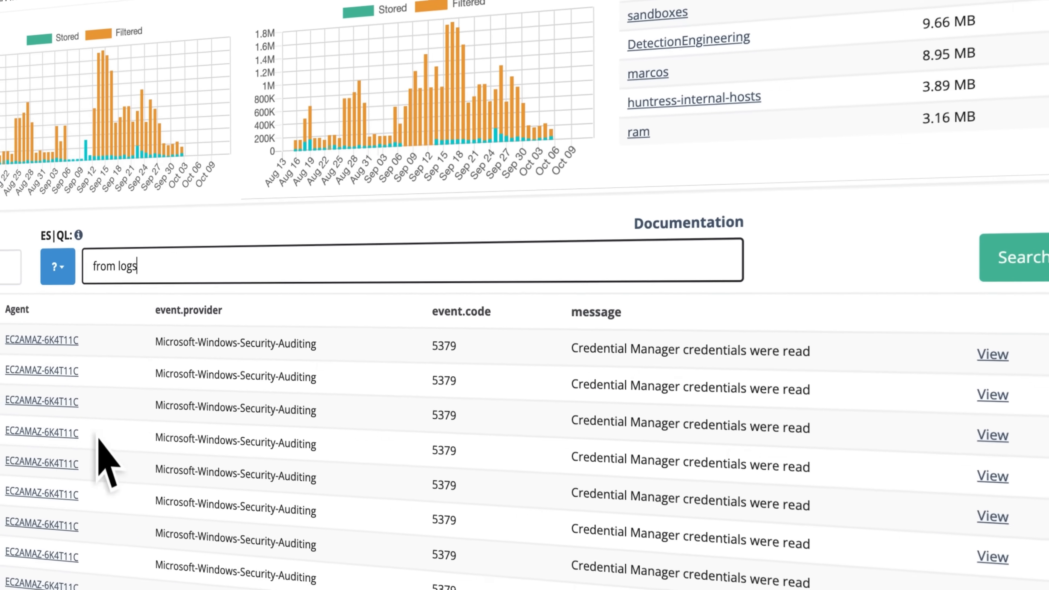
{"action": "scroll", "scroll_direction": "down", "scroll_amount": 3}
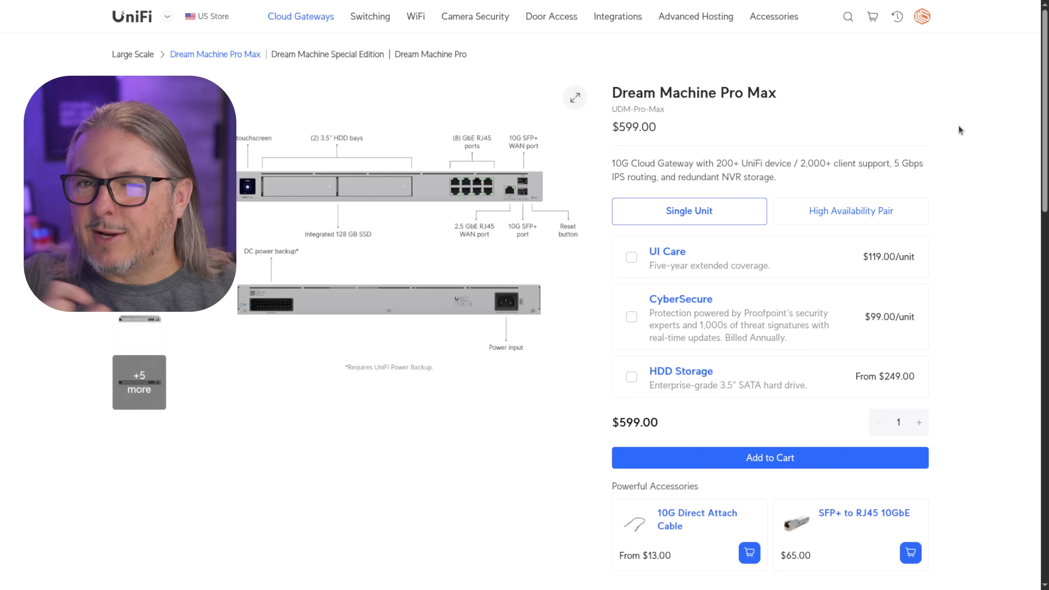
{"action": "mouse_move", "coordinate": [656, 331]}
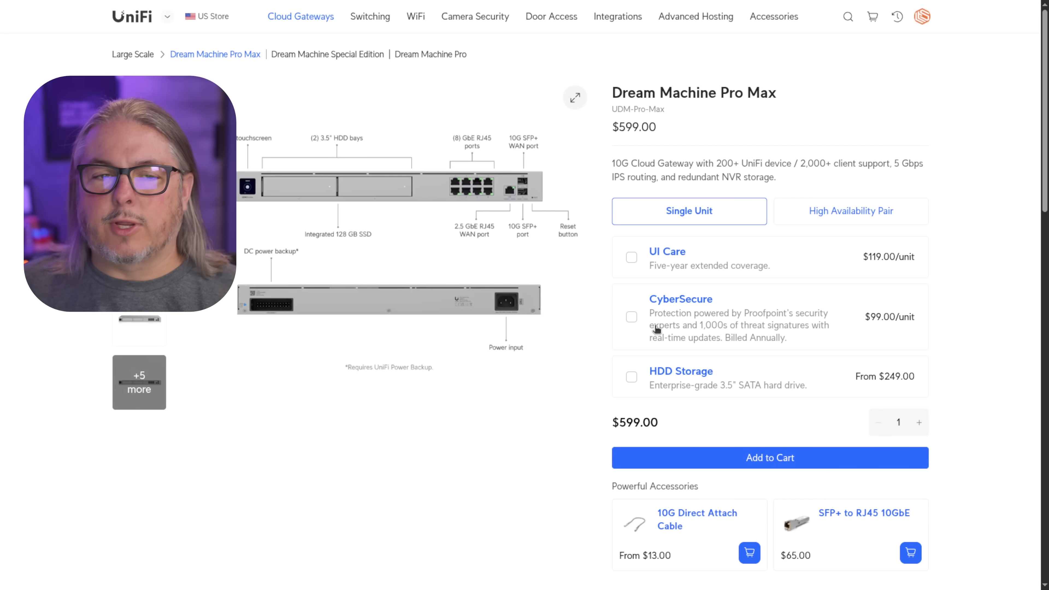
{"action": "mouse_move", "coordinate": [650, 324]}
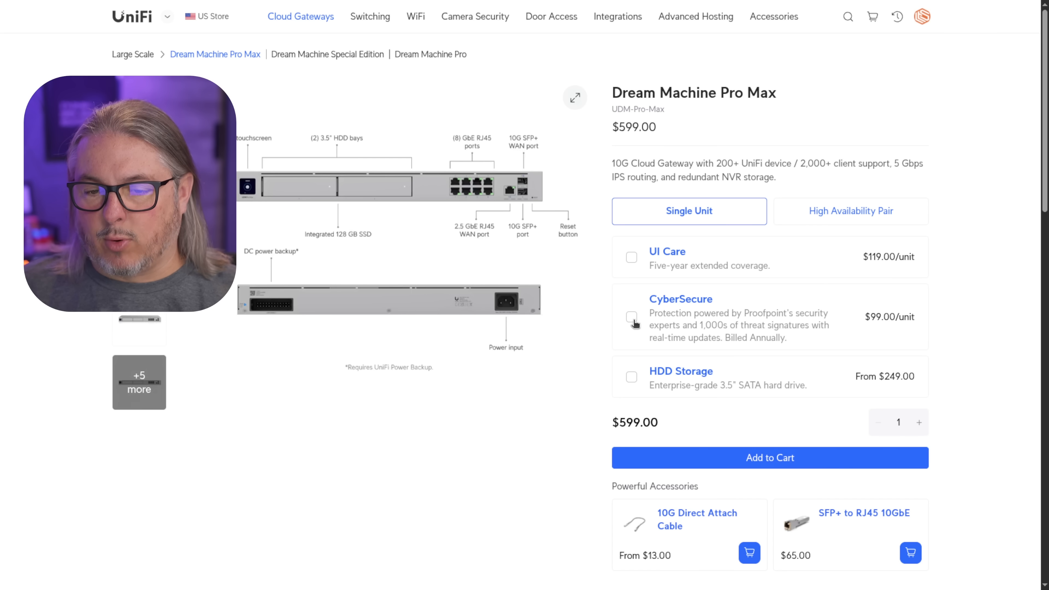
Add CyberSecure and choose High Availability Pair for the Dream Machine Pro Max, totalling $1,396.
{"action": "left_click", "coordinate": [631, 317]}
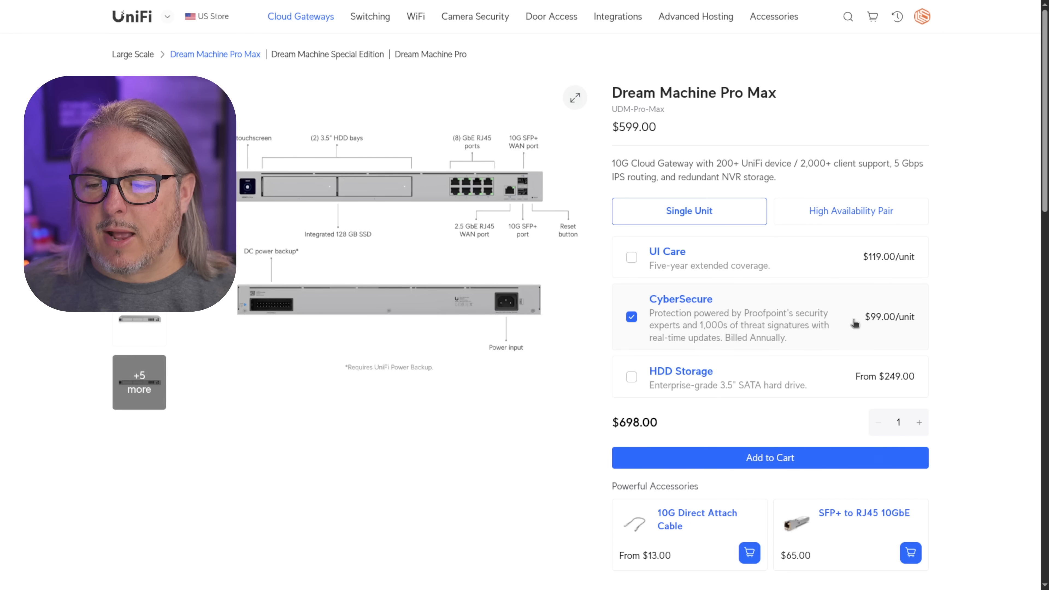
{"action": "mouse_move", "coordinate": [828, 255]}
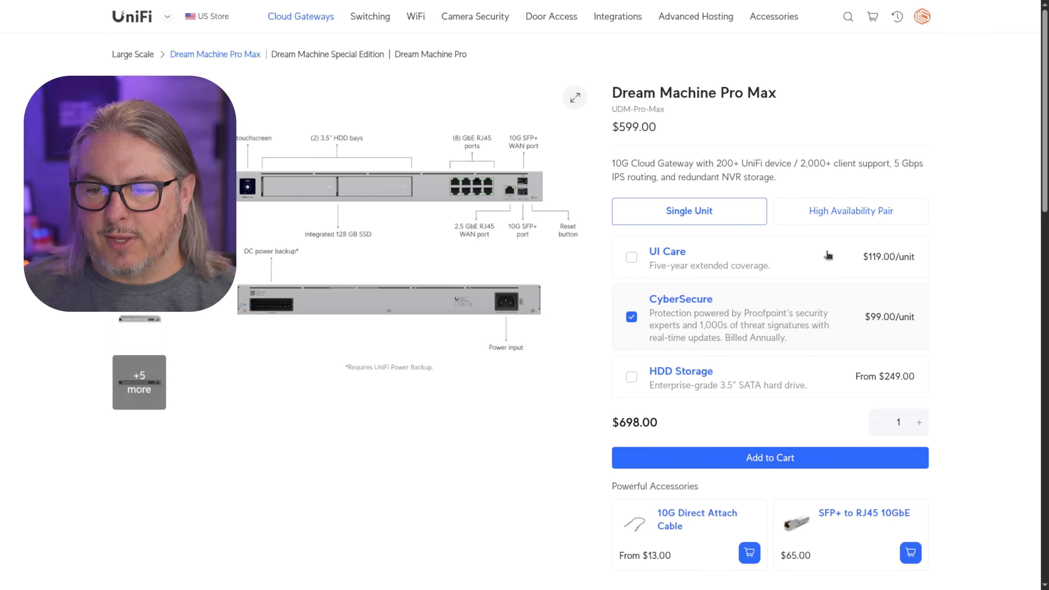
{"action": "left_click", "coordinate": [851, 211]}
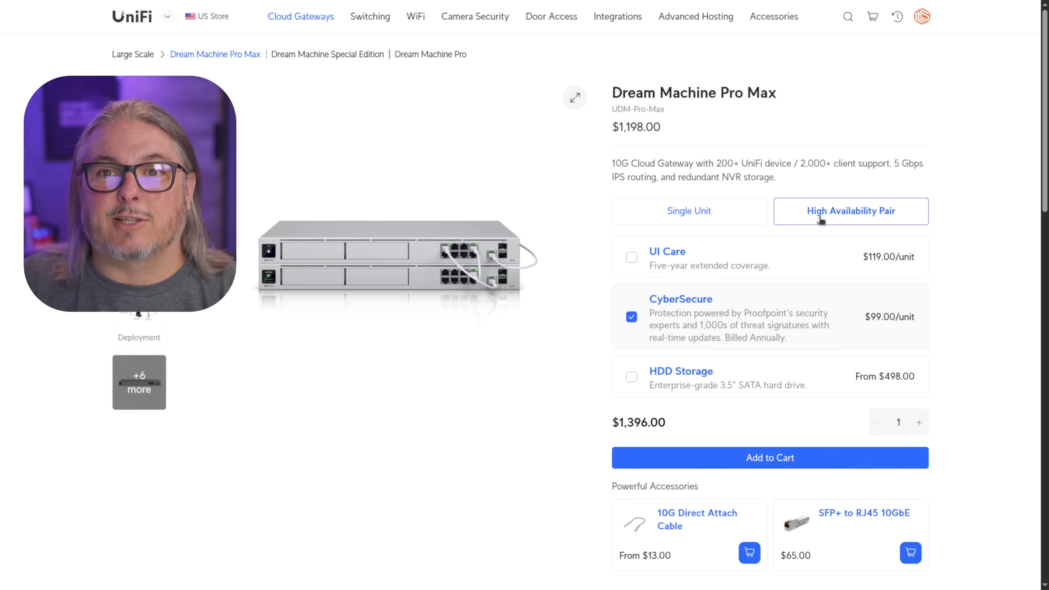
Show the CyberSecure by Proofpoint page's Supported Models table with annual prices per gateway.
{"action": "left_click", "coordinate": [681, 299]}
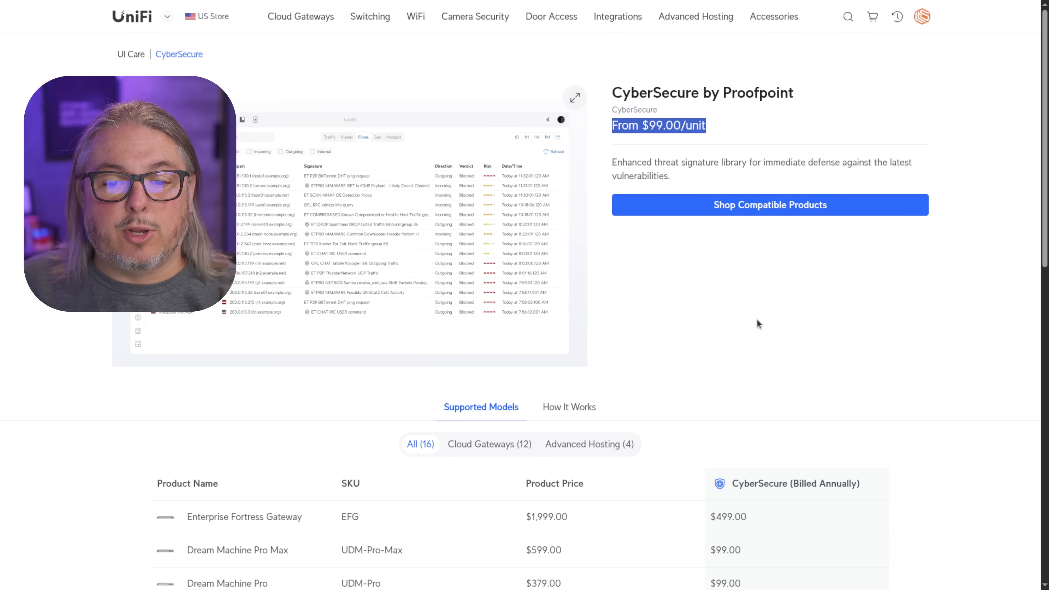
{"action": "scroll", "scroll_direction": "down", "scroll_amount": 3}
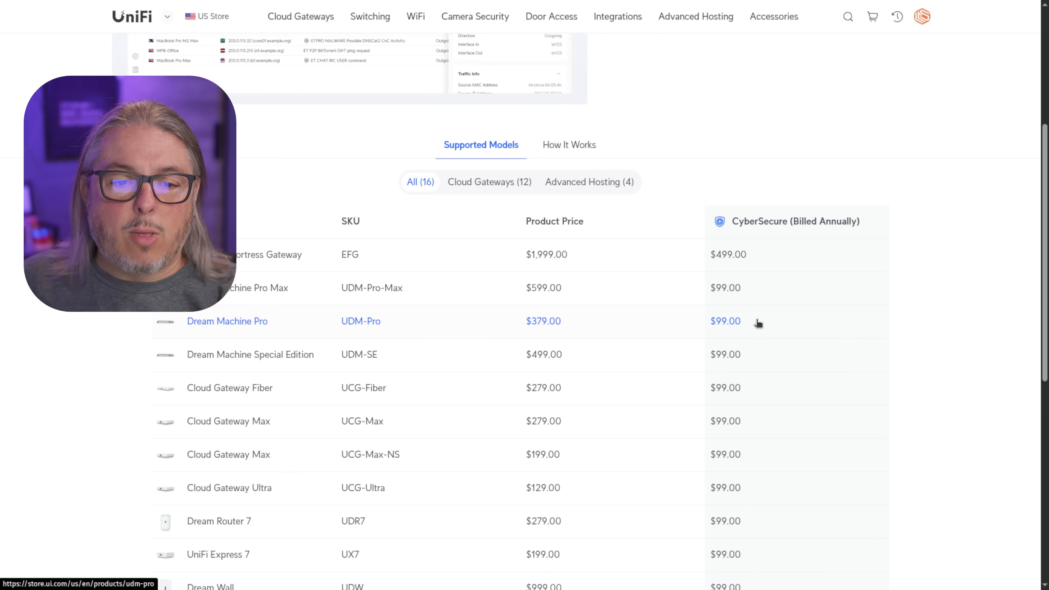
{"action": "mouse_move", "coordinate": [448, 312]}
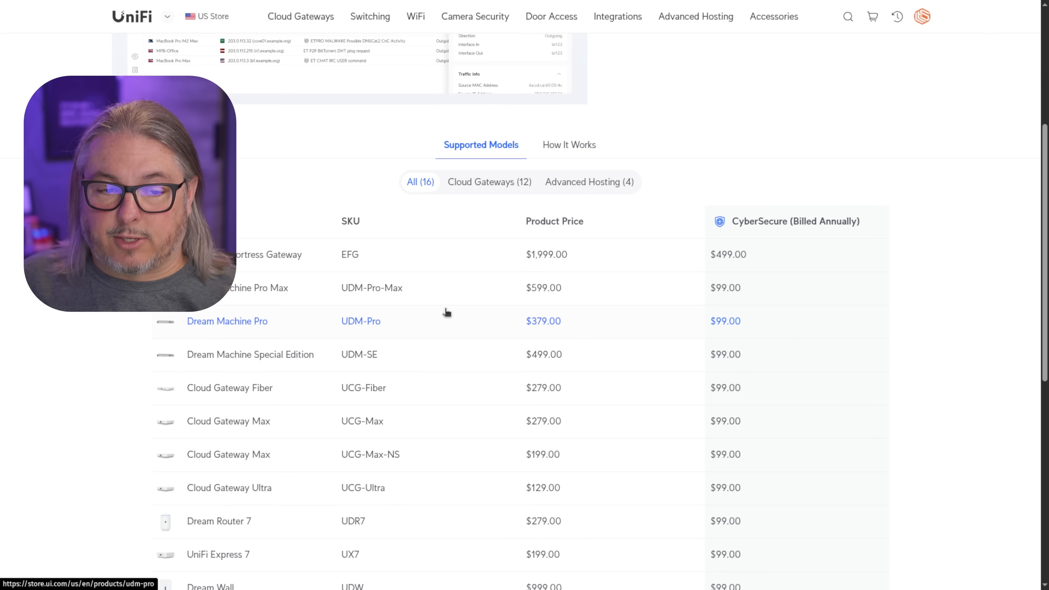
{"action": "scroll", "scroll_direction": "down", "scroll_amount": 3}
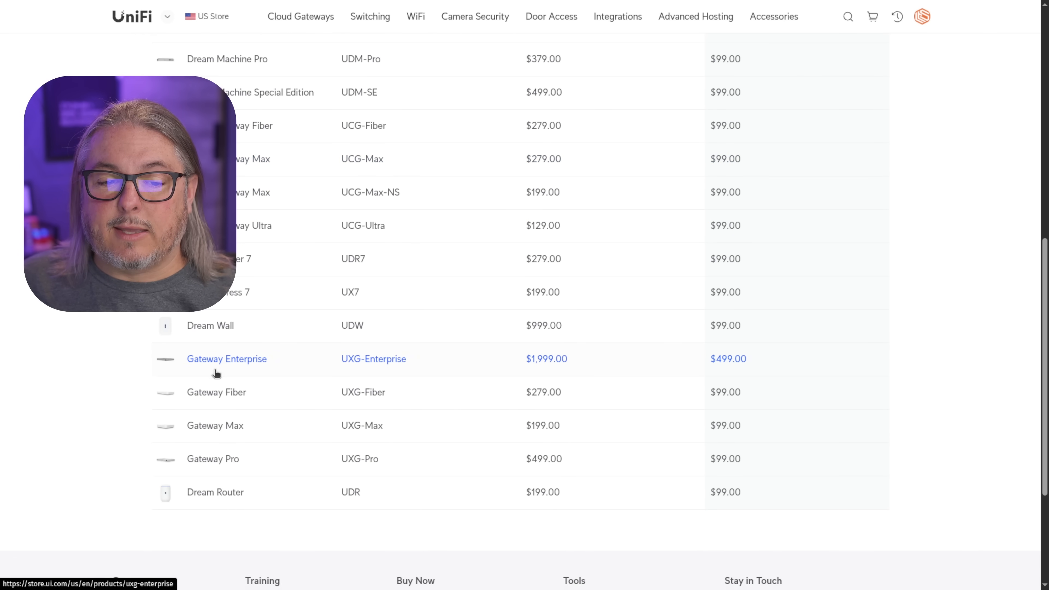
{"action": "mouse_move", "coordinate": [439, 369]}
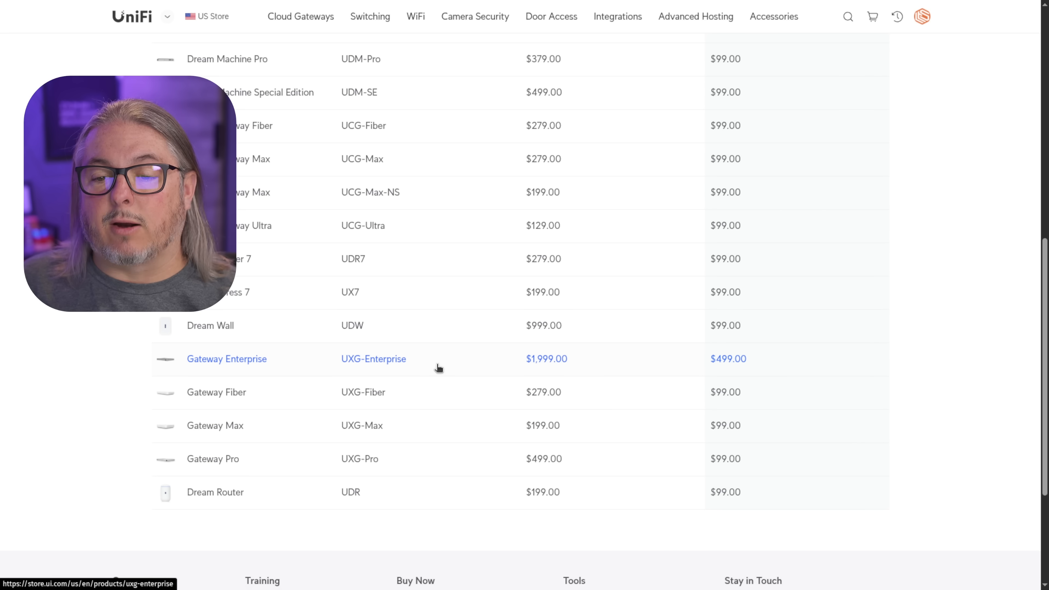
{"action": "scroll", "scroll_direction": "up", "scroll_amount": 3}
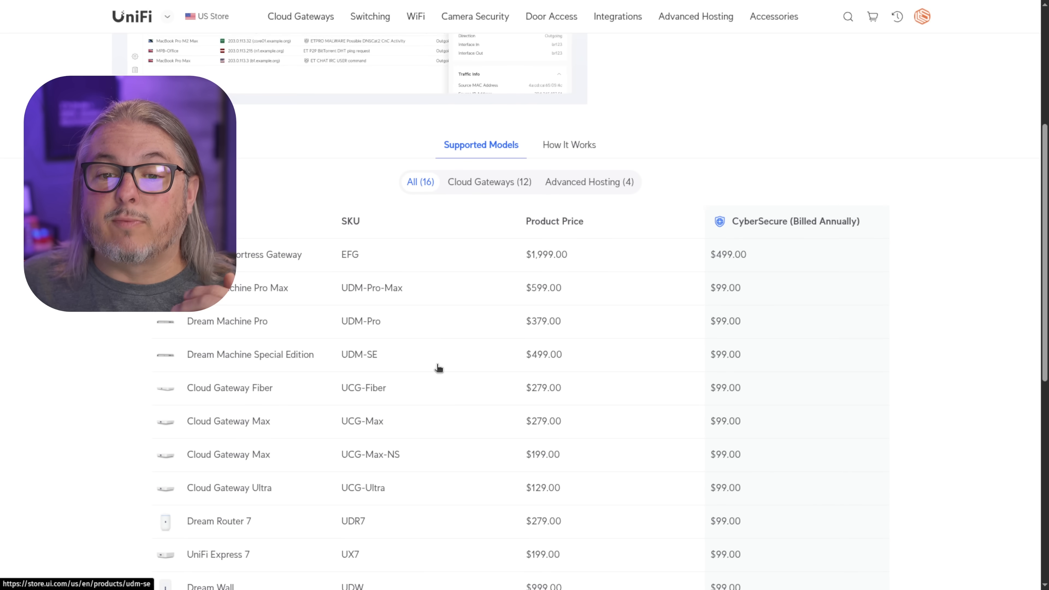
{"action": "mouse_move", "coordinate": [435, 354]}
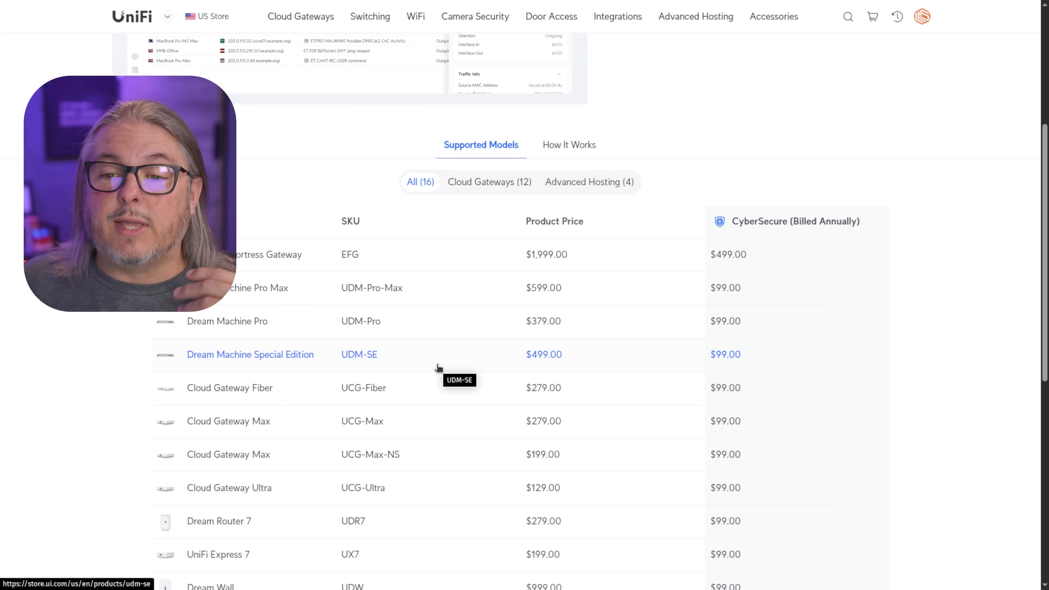
{"action": "mouse_move", "coordinate": [640, 364]}
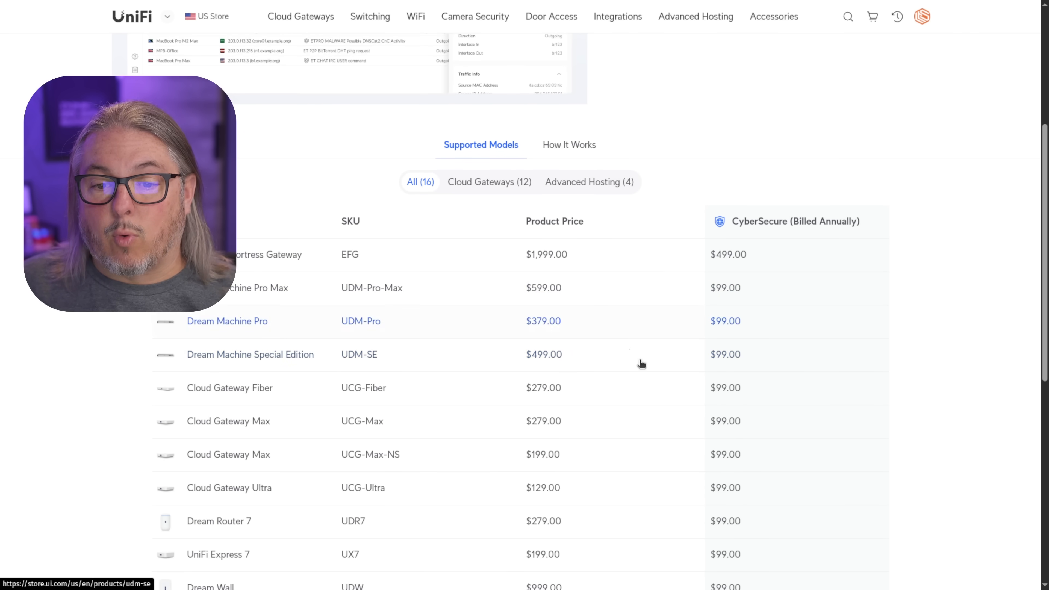
{"action": "scroll", "scroll_direction": "up", "scroll_amount": 3}
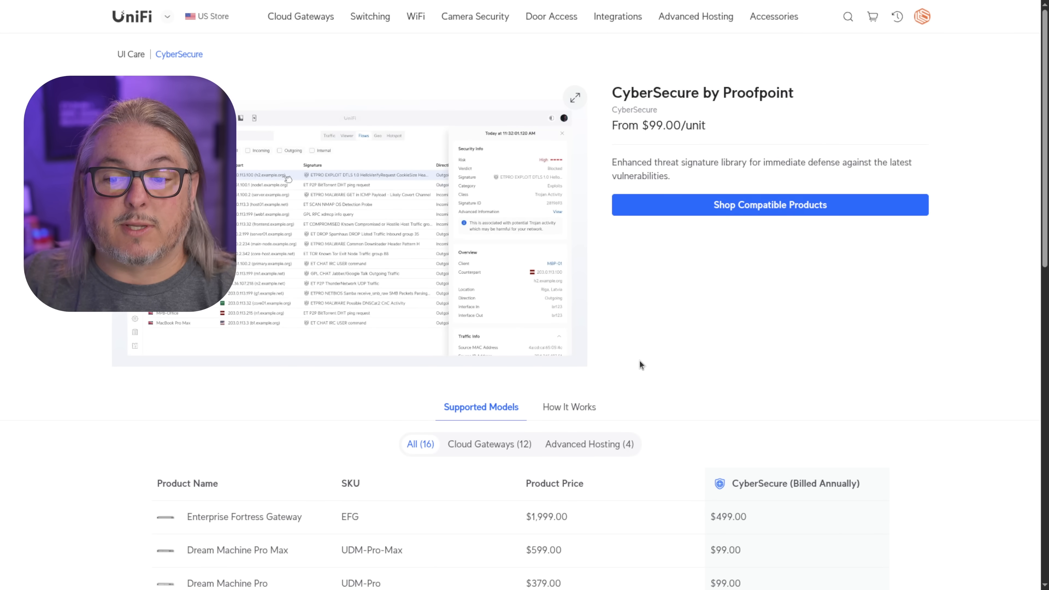
{"action": "scroll", "scroll_direction": "down", "scroll_amount": 3}
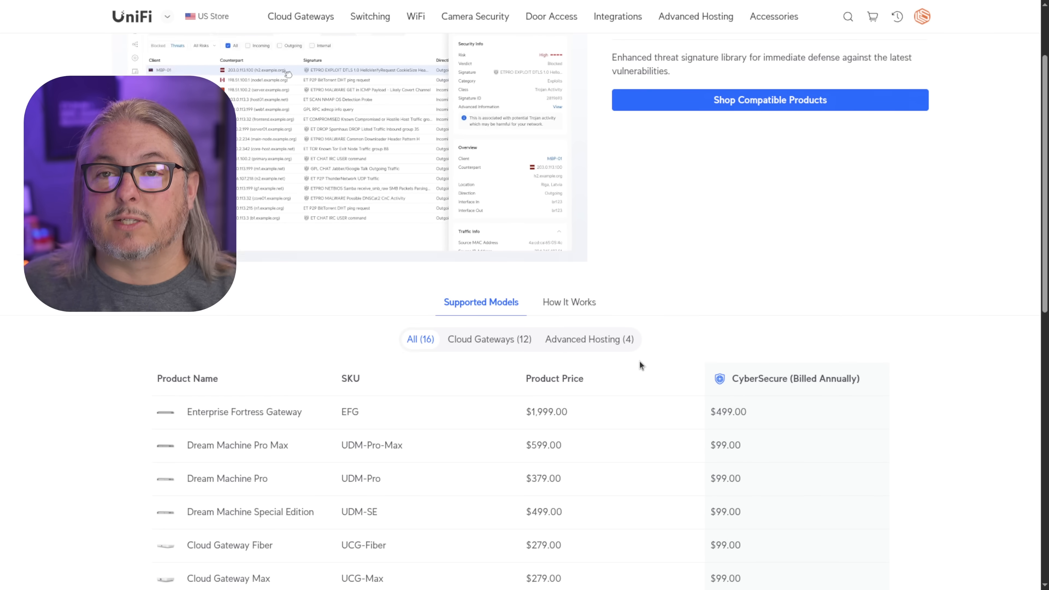
{"action": "scroll", "scroll_direction": "down", "scroll_amount": 3}
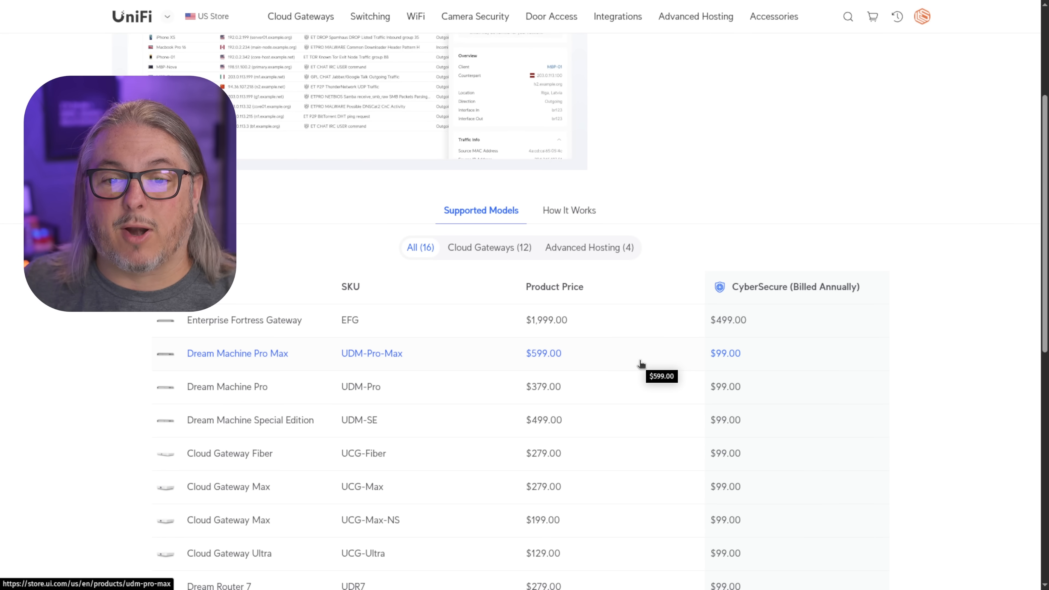
Scroll to the How to Subscribe to CyberSecure section with its activation steps.
{"action": "scroll", "scroll_direction": "down", "scroll_amount": 3}
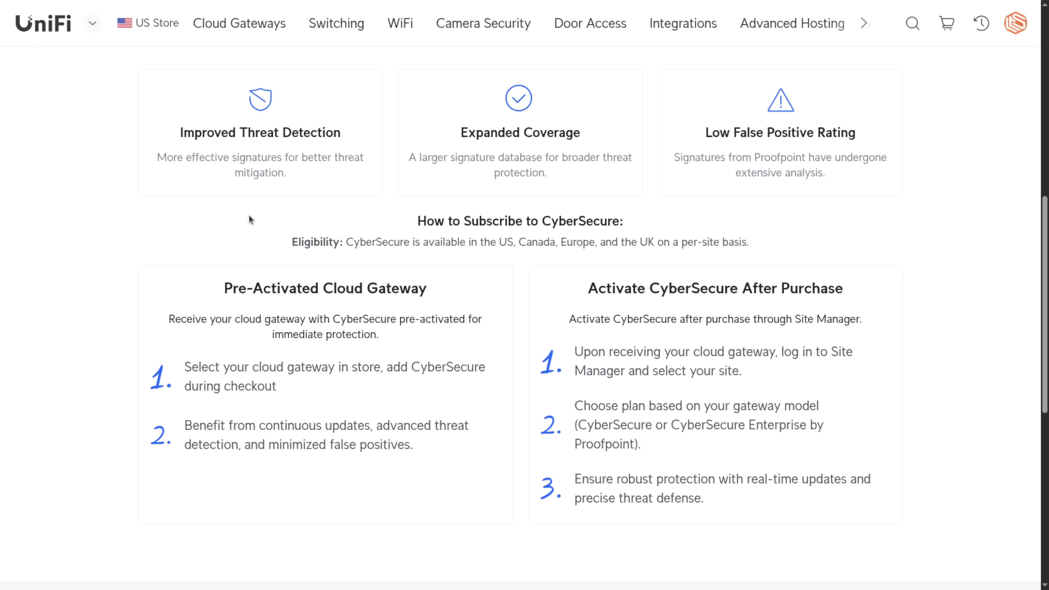
{"action": "mouse_move", "coordinate": [191, 157]}
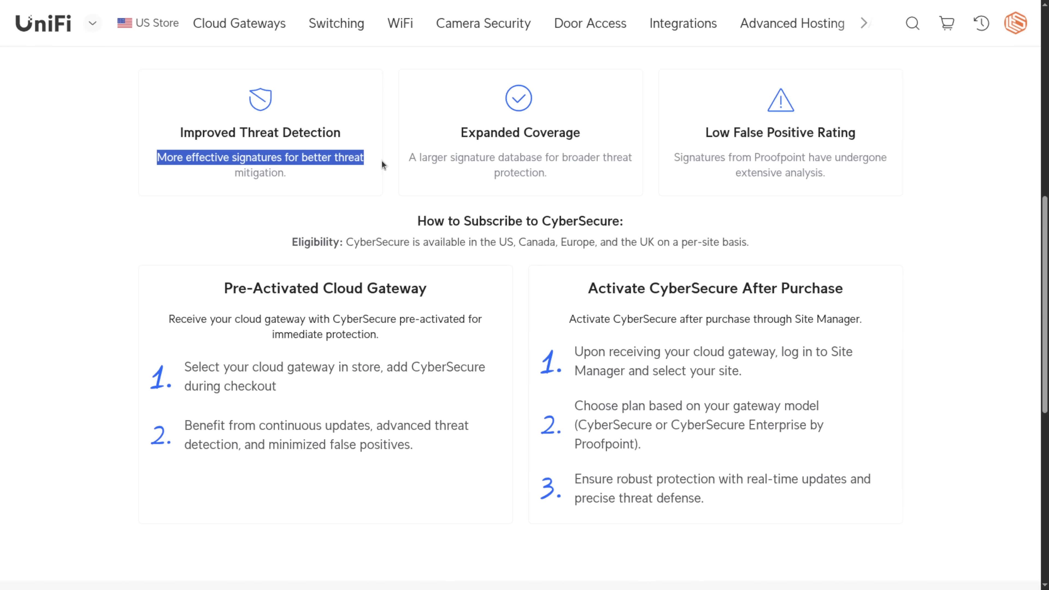
{"action": "mouse_move", "coordinate": [474, 166]}
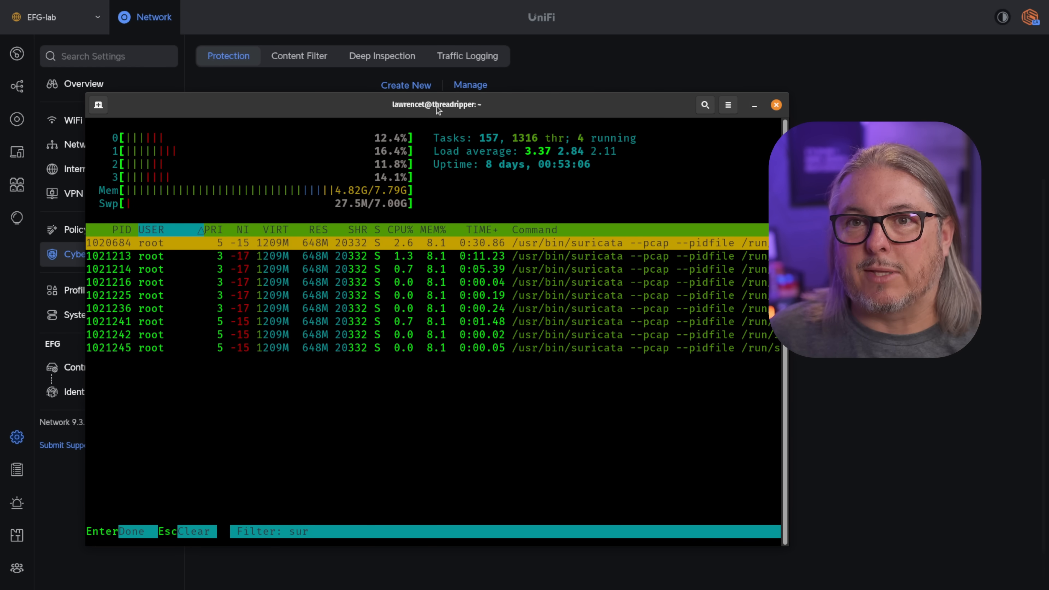
Bring up the LTS Studio site's CyberSecure Protection settings with 65,775 signatures and five networks.
{"action": "left_click", "coordinate": [776, 104]}
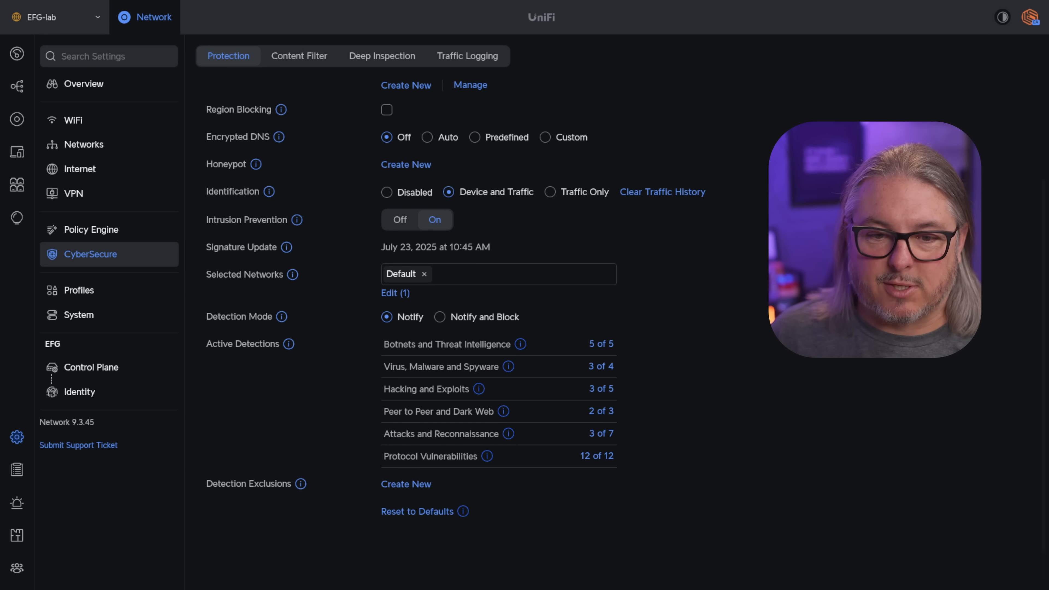
{"action": "mouse_move", "coordinate": [603, 471]}
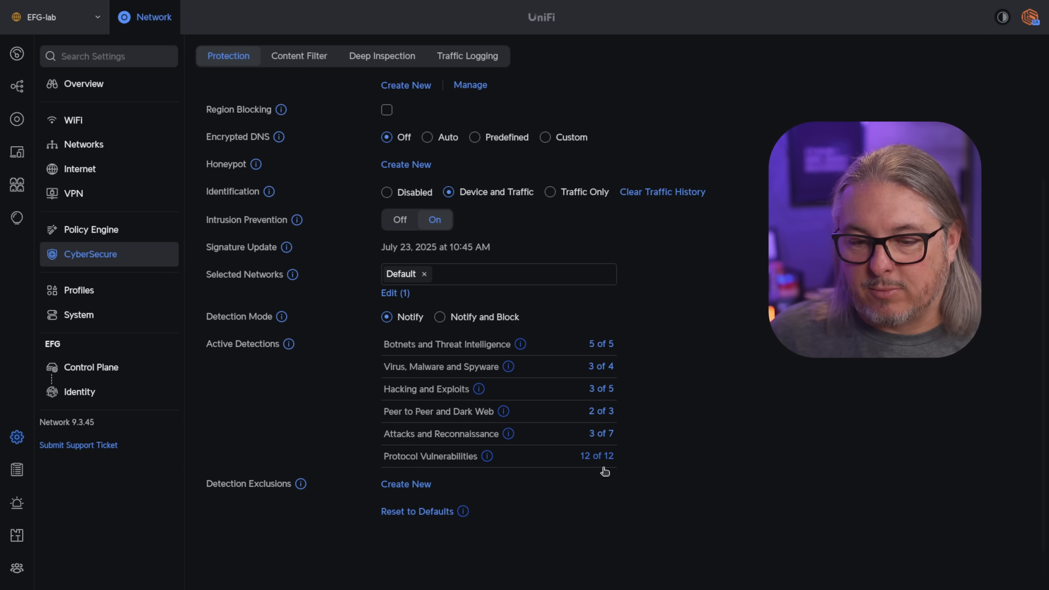
{"action": "left_click", "coordinate": [600, 433]}
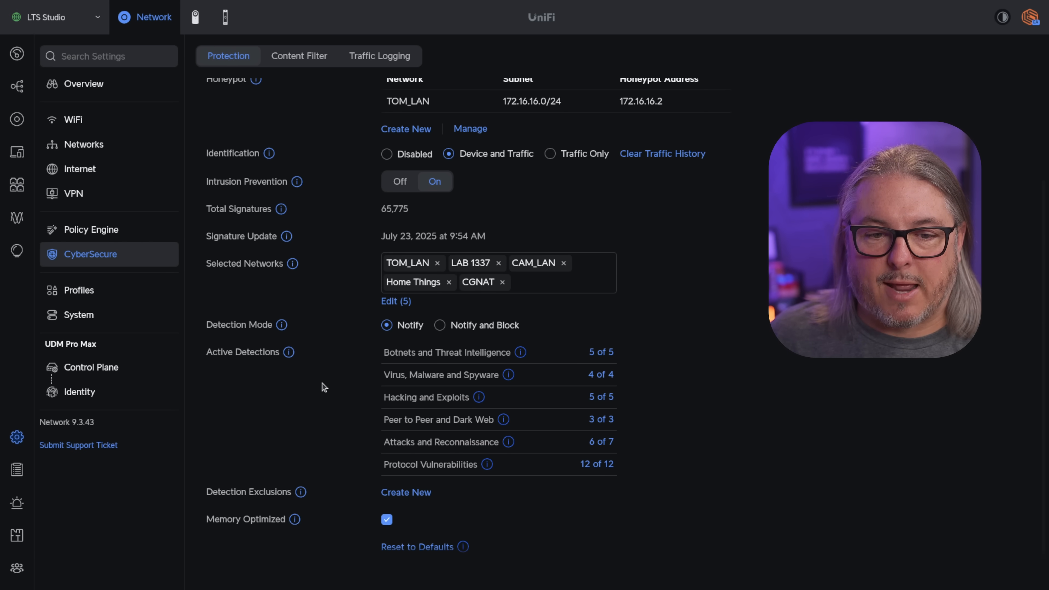
{"action": "mouse_move", "coordinate": [382, 231]}
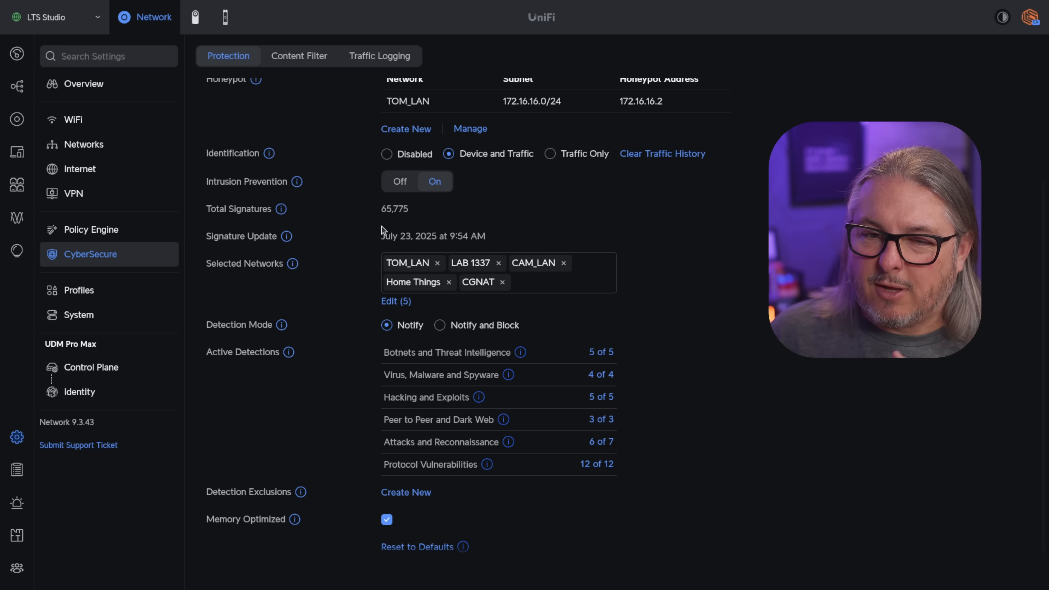
{"action": "double_click", "coordinate": [394, 209]}
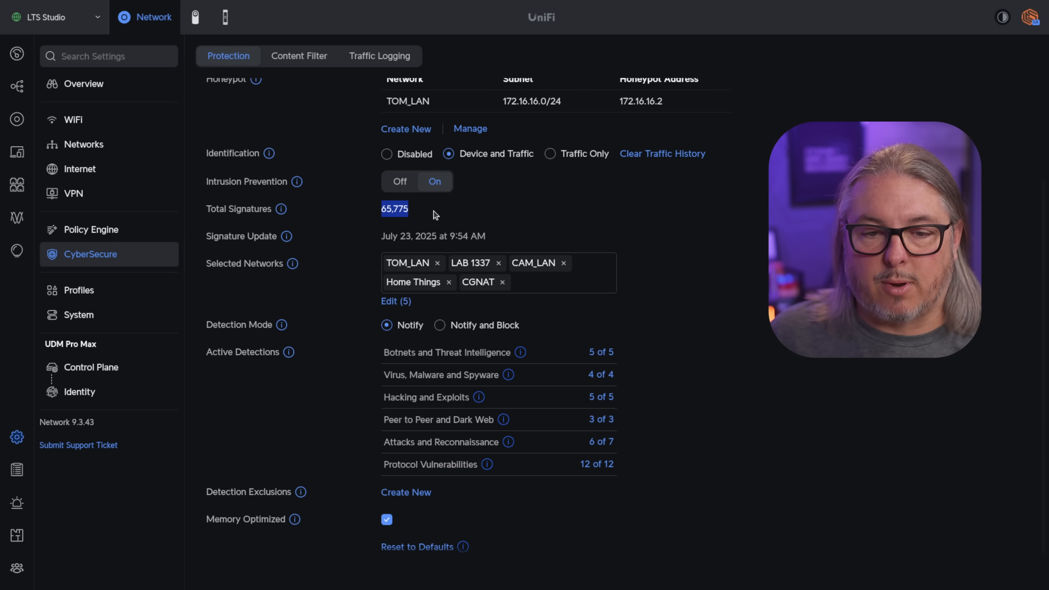
{"action": "double_click", "coordinate": [433, 235]}
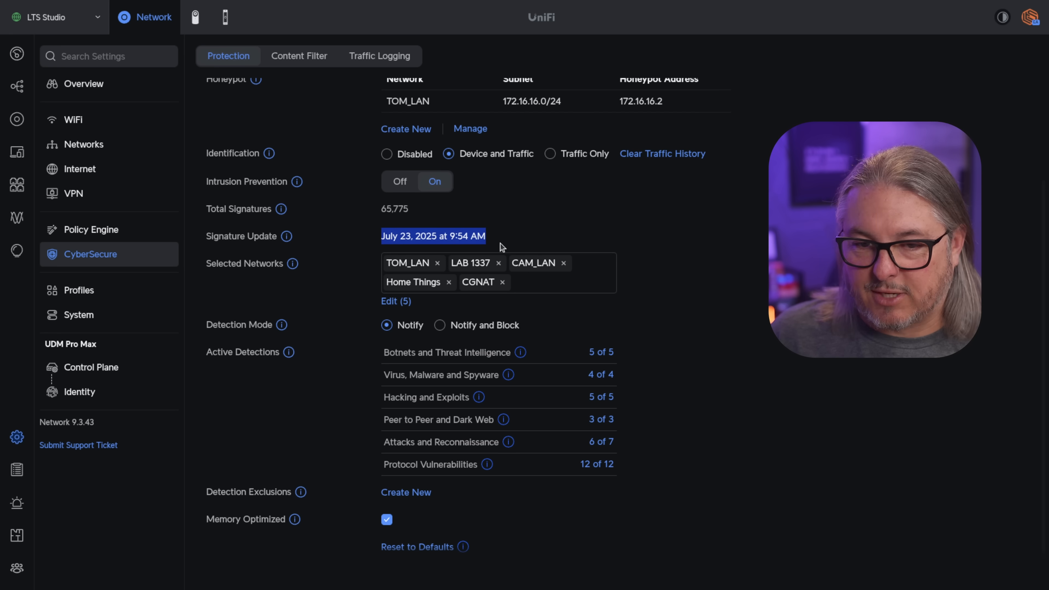
{"action": "mouse_move", "coordinate": [483, 266]}
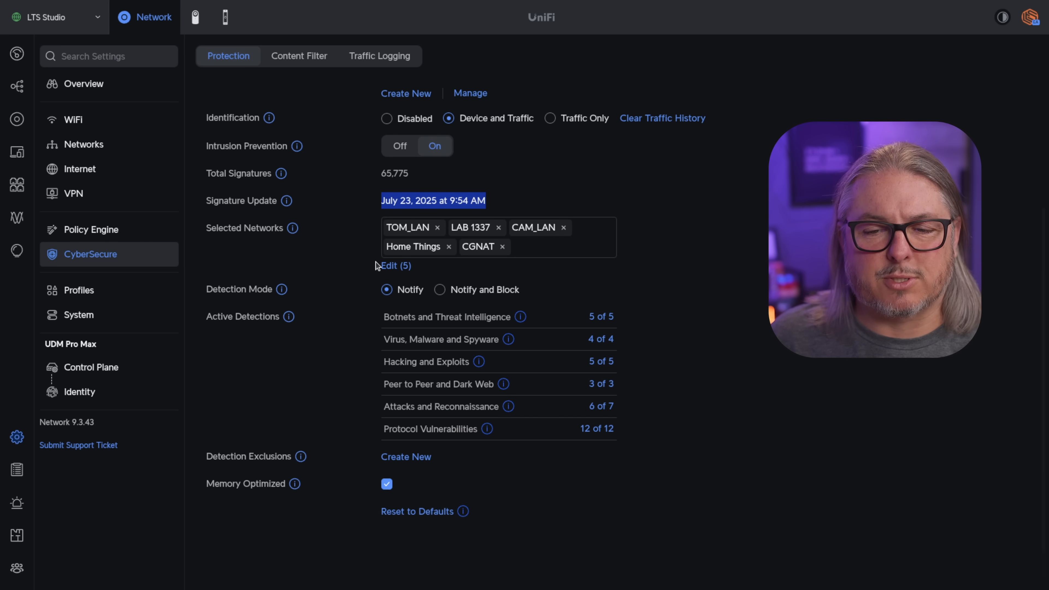
{"action": "mouse_move", "coordinate": [602, 432]}
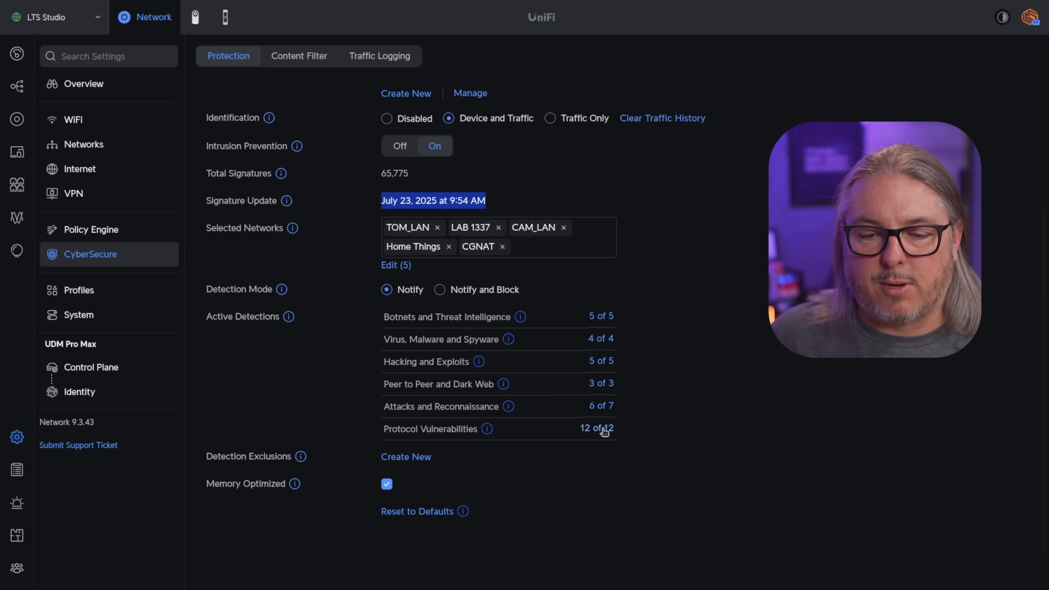
{"action": "mouse_move", "coordinate": [667, 410]}
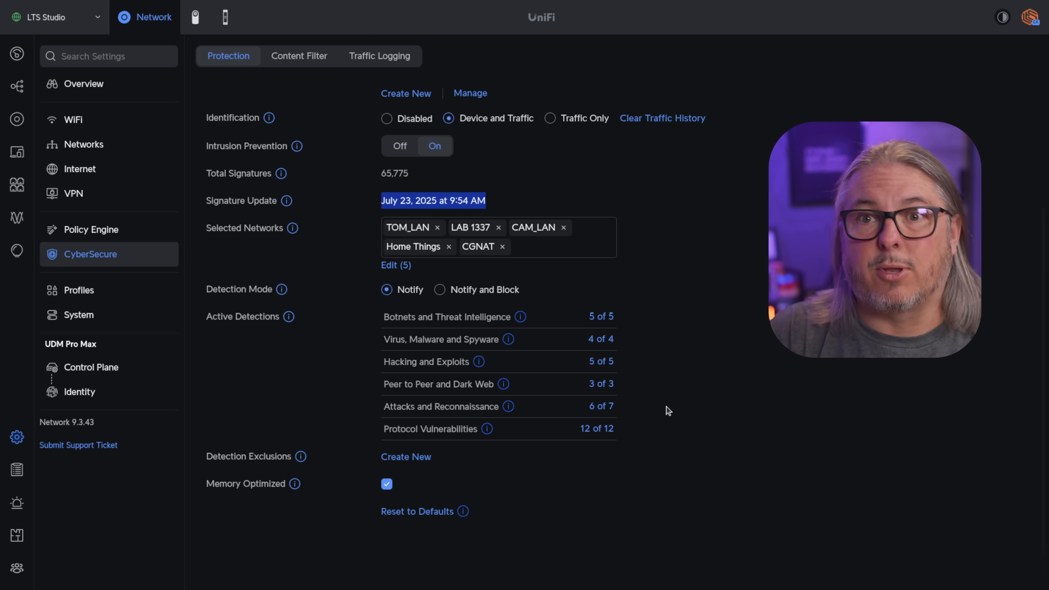
{"action": "left_click", "coordinate": [54, 17]}
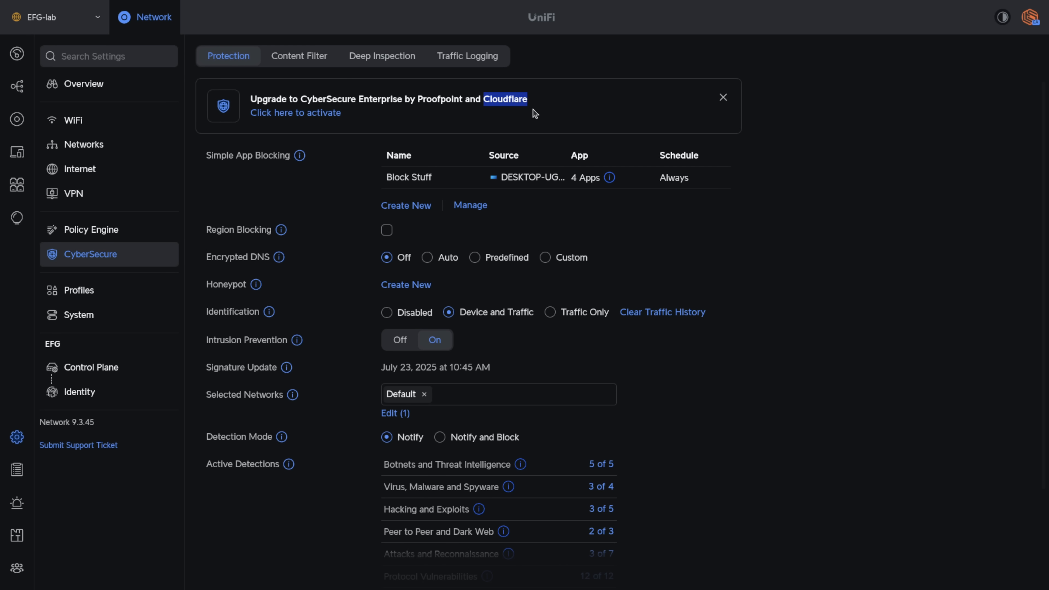
{"action": "mouse_move", "coordinate": [376, 157]}
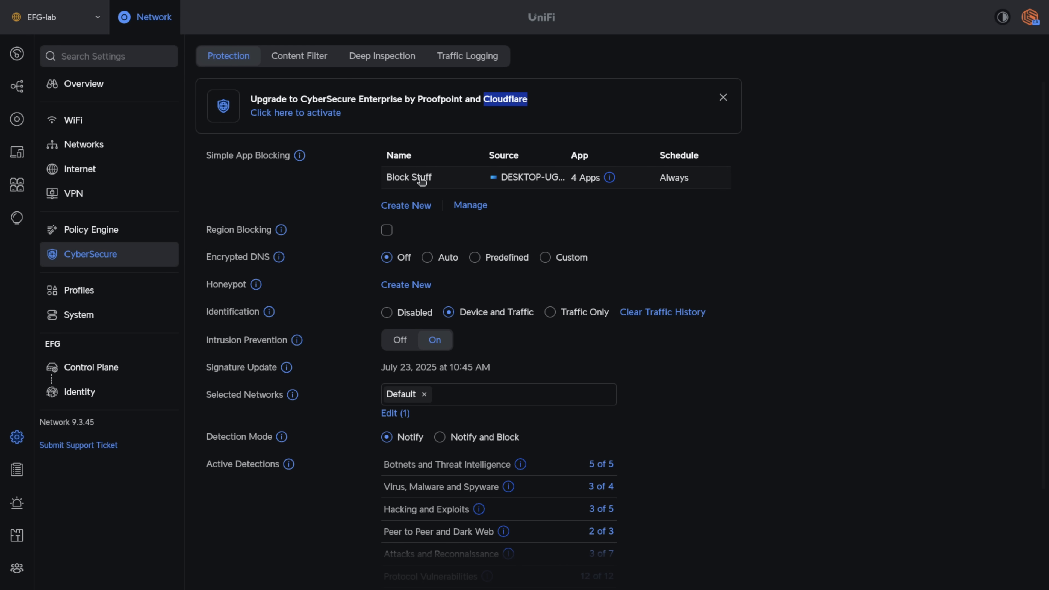
Switch Block Stuff to blocking Online Games, Business Tools, Database Tools and Email Messaging categories, and save.
{"action": "left_click", "coordinate": [408, 177]}
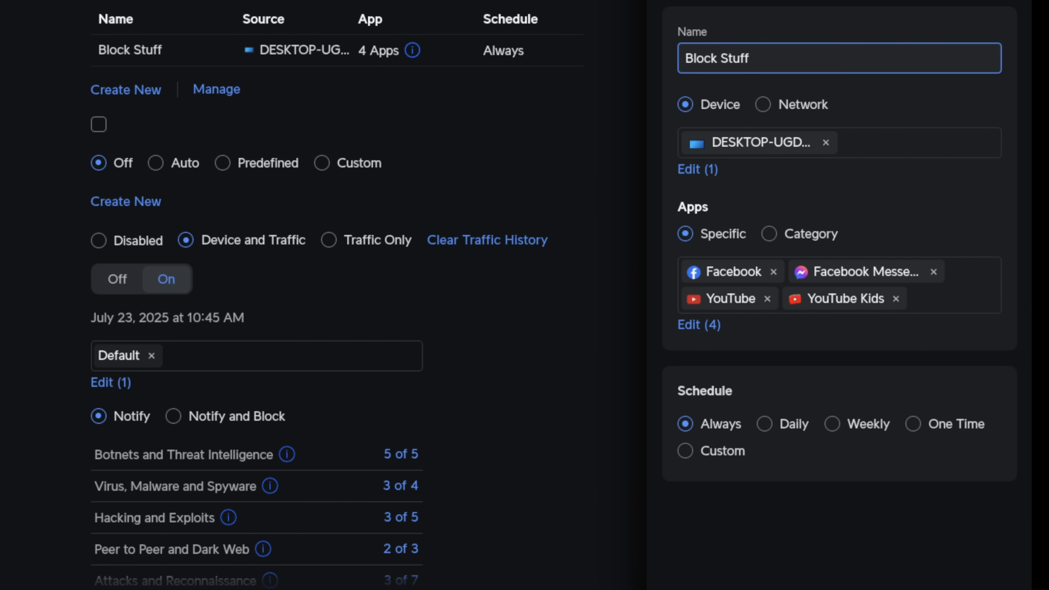
{"action": "mouse_move", "coordinate": [810, 278]}
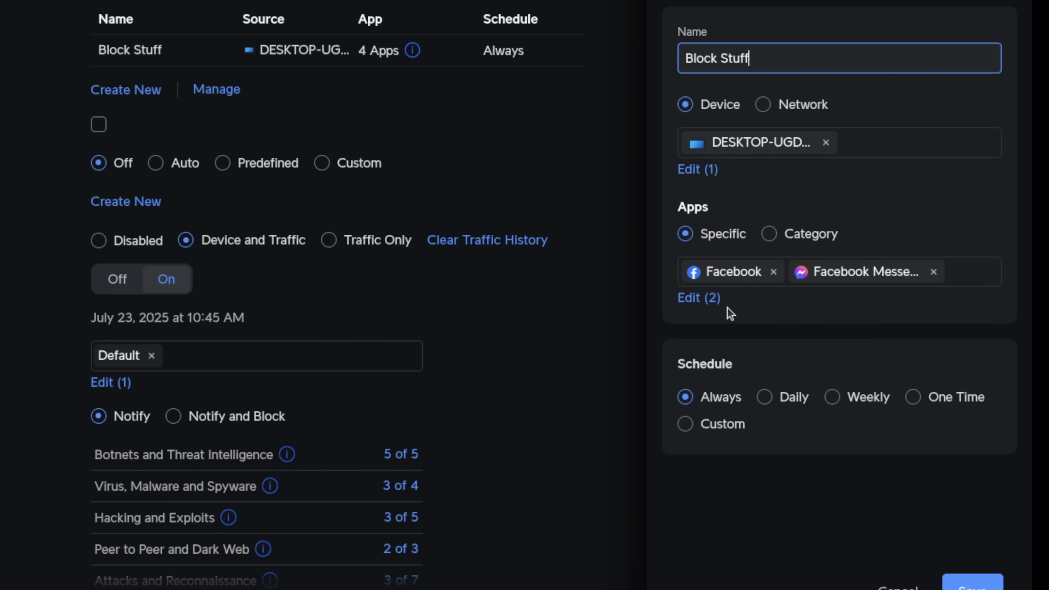
{"action": "left_click", "coordinate": [770, 234]}
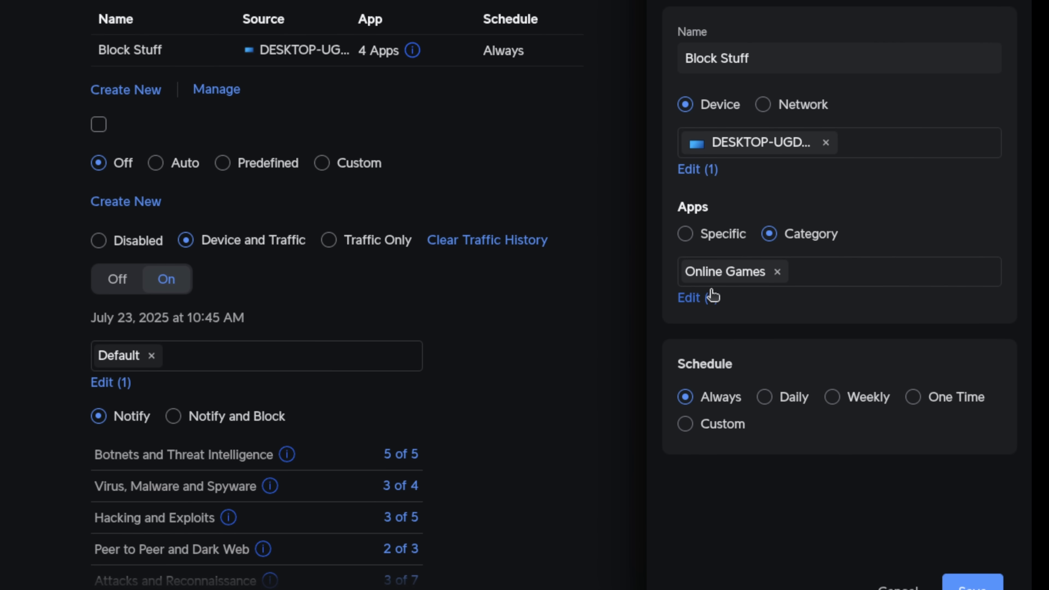
{"action": "left_click", "coordinate": [688, 298]}
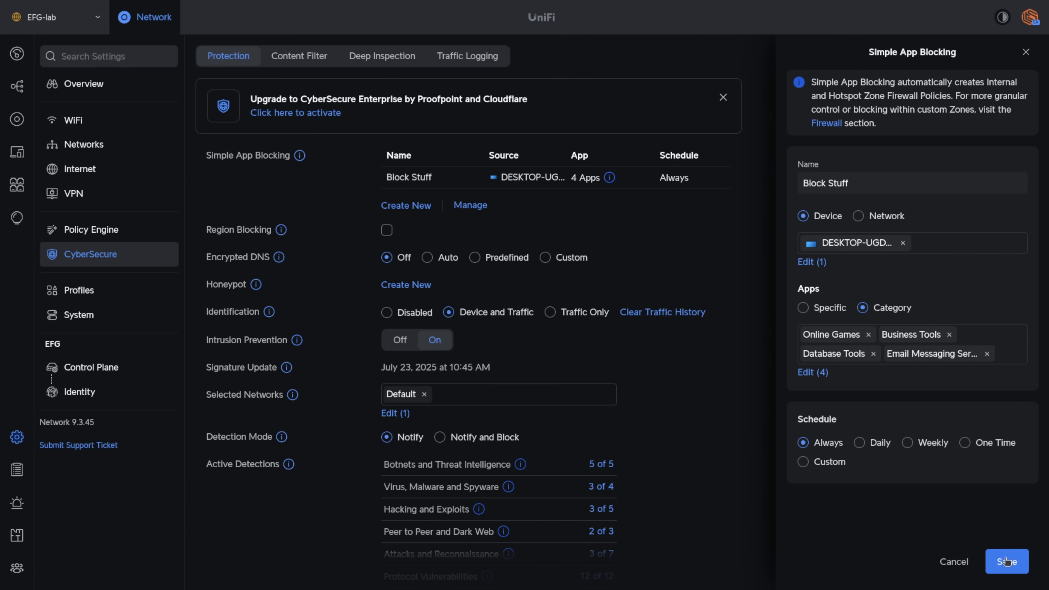
{"action": "left_click", "coordinate": [1007, 561]}
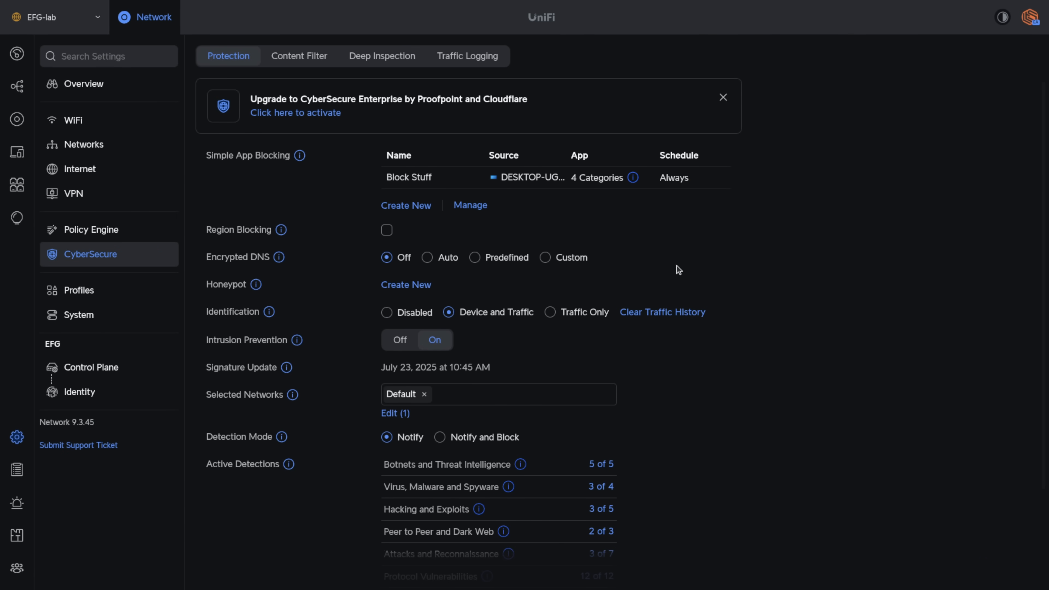
{"action": "mouse_move", "coordinate": [438, 177]}
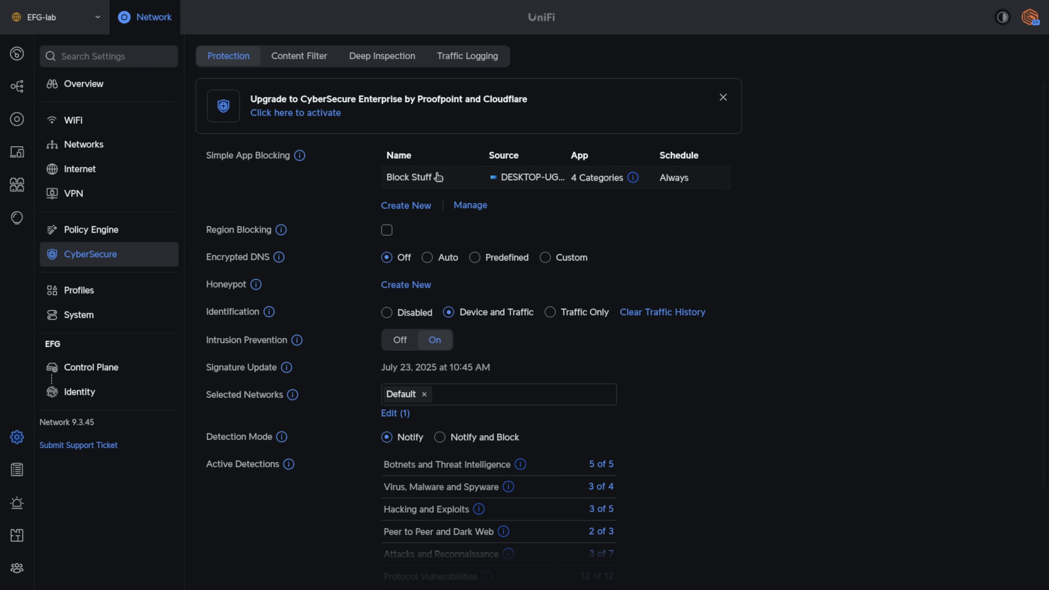
{"action": "mouse_move", "coordinate": [290, 45]}
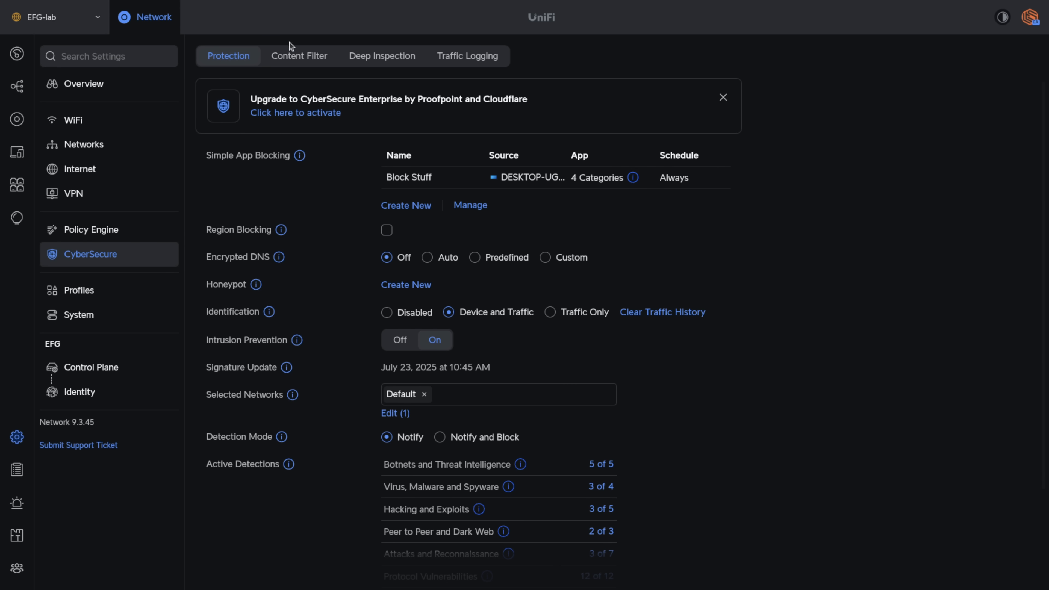
Go to Content Filter settings and review the allowlist and blocklist domain fields.
{"action": "left_click", "coordinate": [299, 56]}
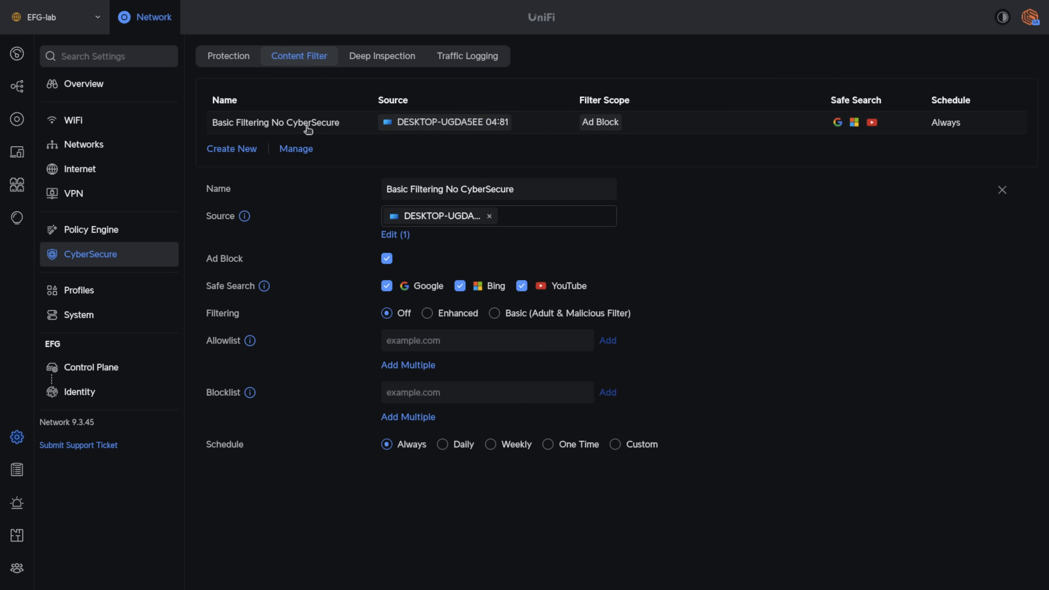
{"action": "left_click", "coordinate": [487, 340]}
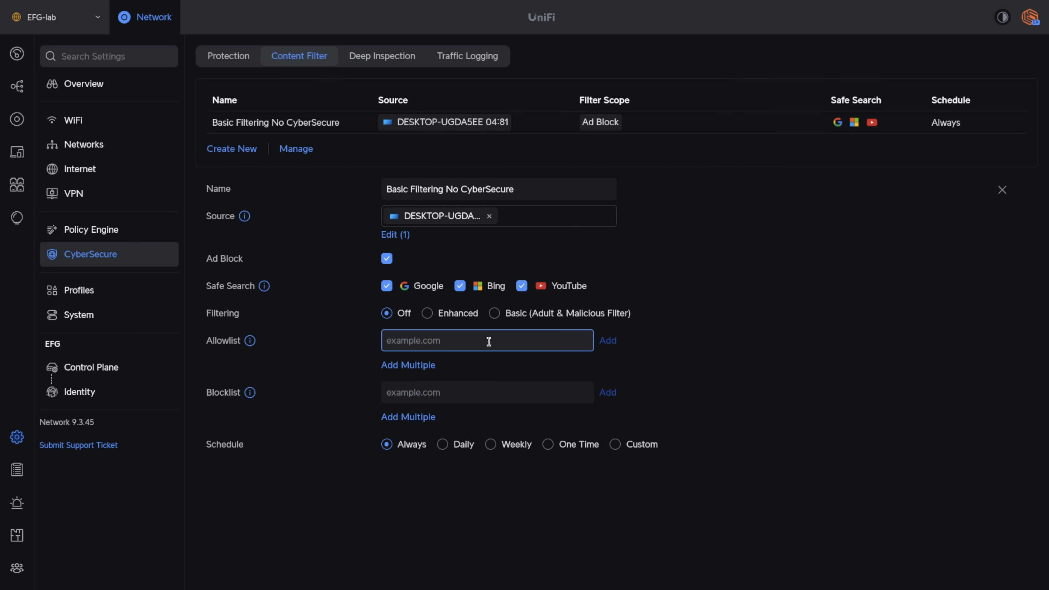
{"action": "left_click", "coordinate": [487, 392]}
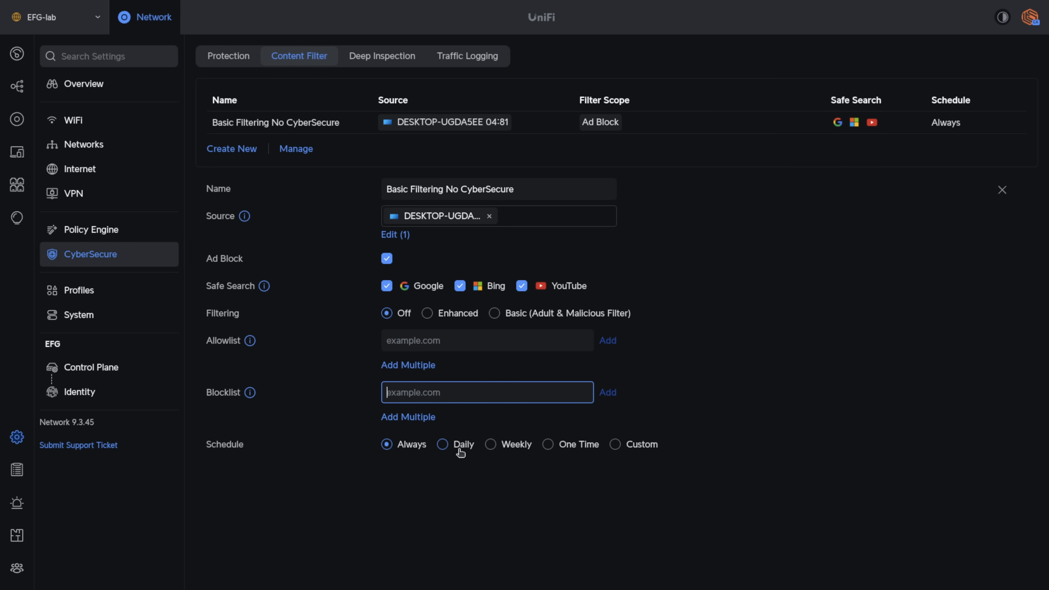
{"action": "mouse_move", "coordinate": [539, 226]}
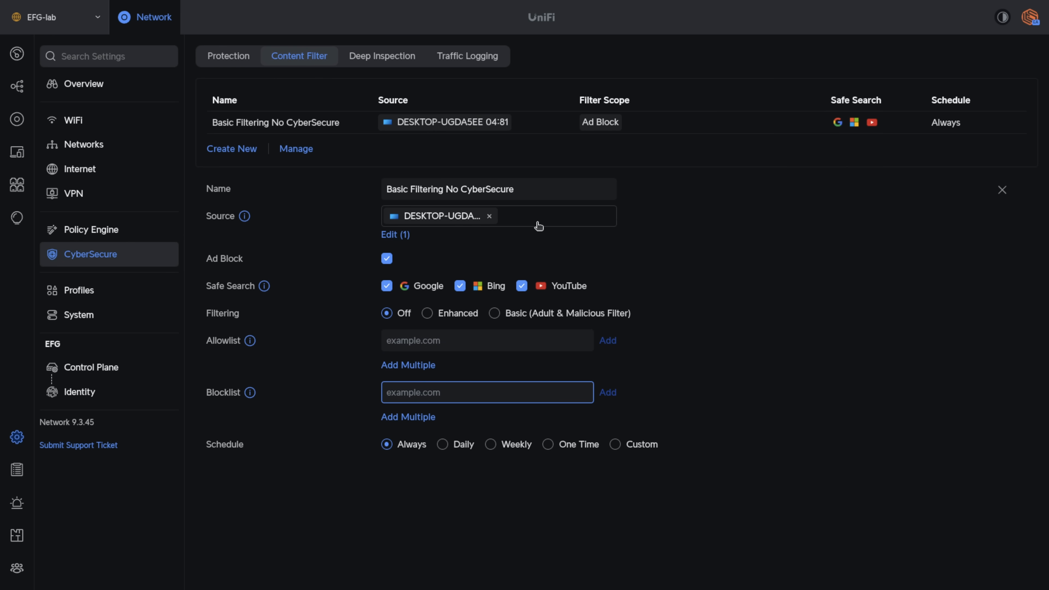
{"action": "mouse_move", "coordinate": [537, 223]}
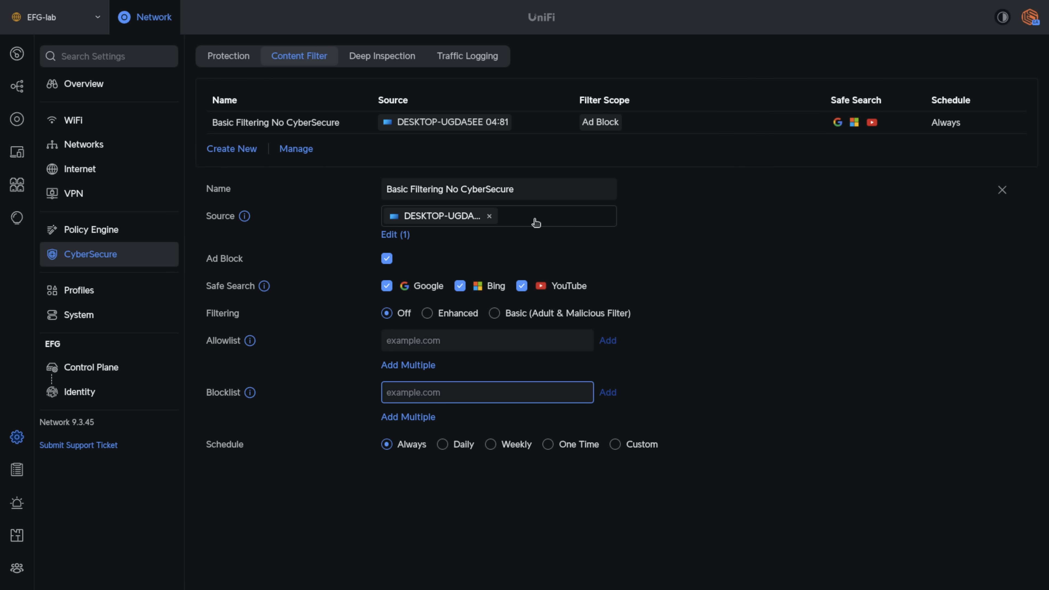
{"action": "mouse_move", "coordinate": [593, 229]}
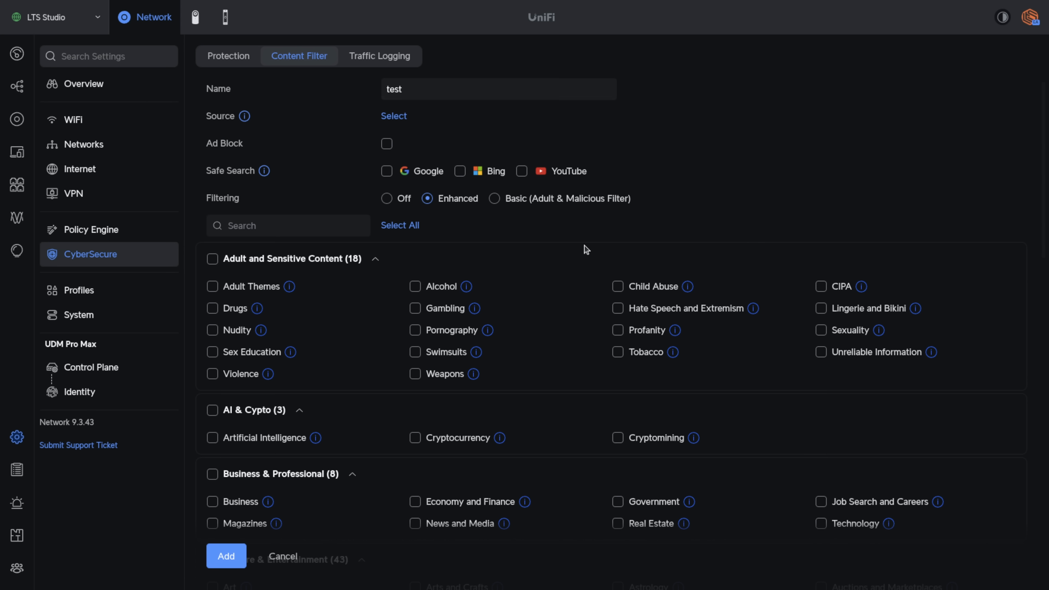
Tick the New or Risky Domains group so all five of its categories are selected.
{"action": "left_click", "coordinate": [287, 226]}
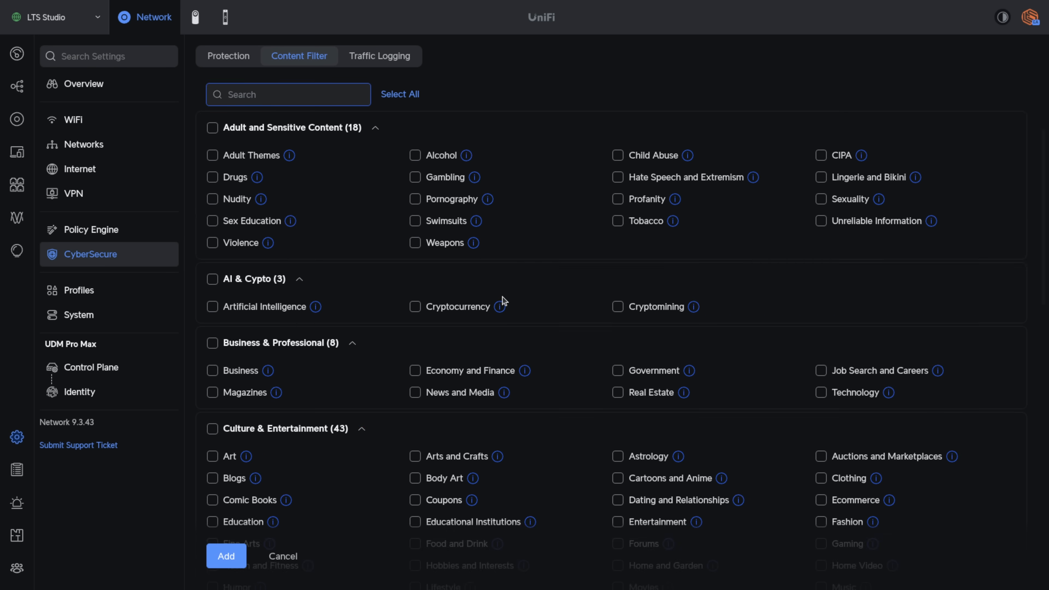
{"action": "scroll", "scroll_direction": "down", "scroll_amount": 3}
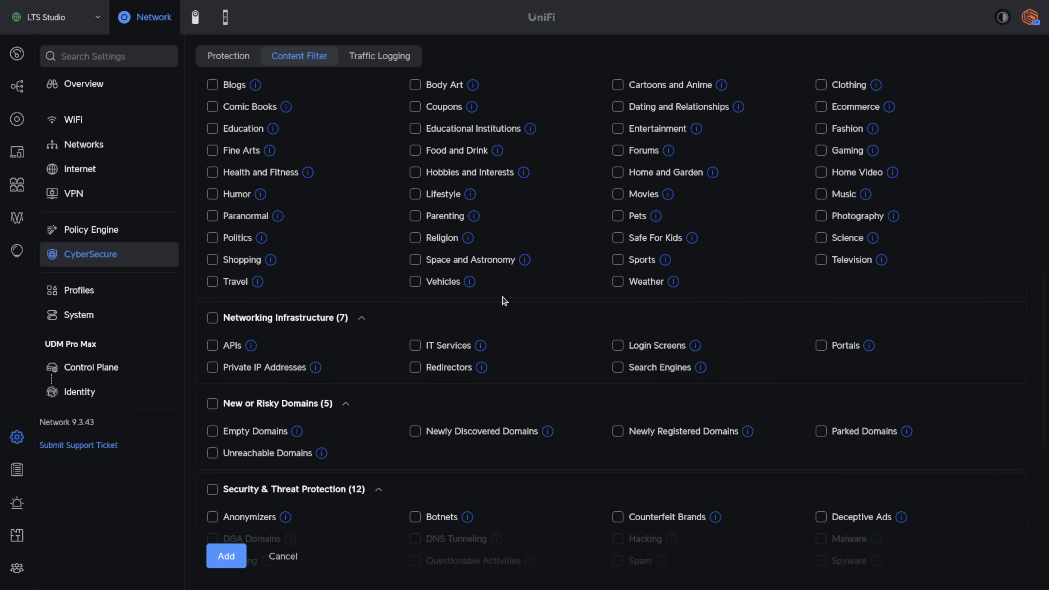
{"action": "scroll", "scroll_direction": "down", "scroll_amount": 3}
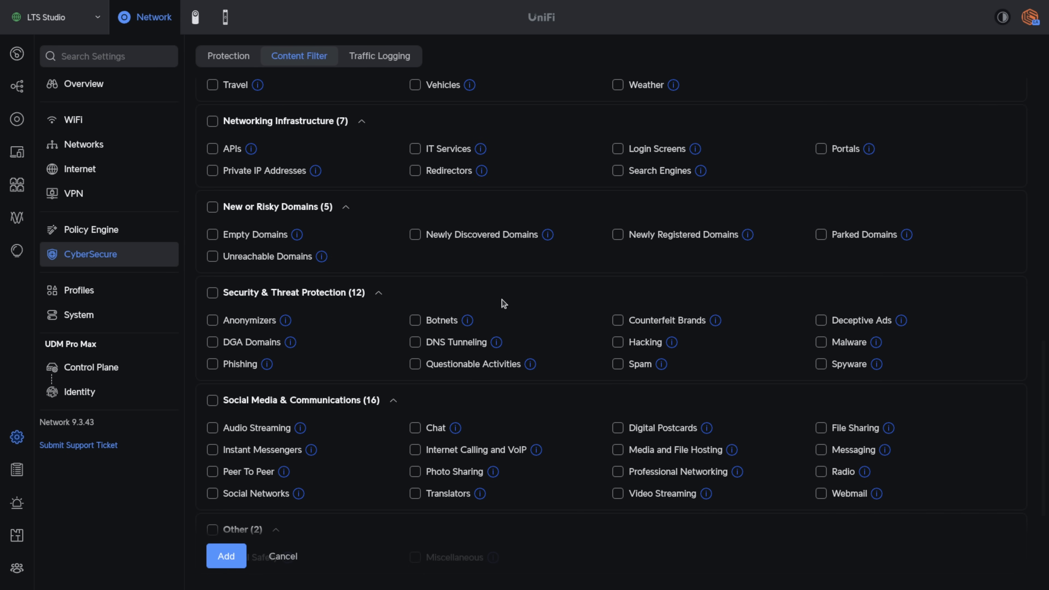
{"action": "left_click", "coordinate": [213, 206]}
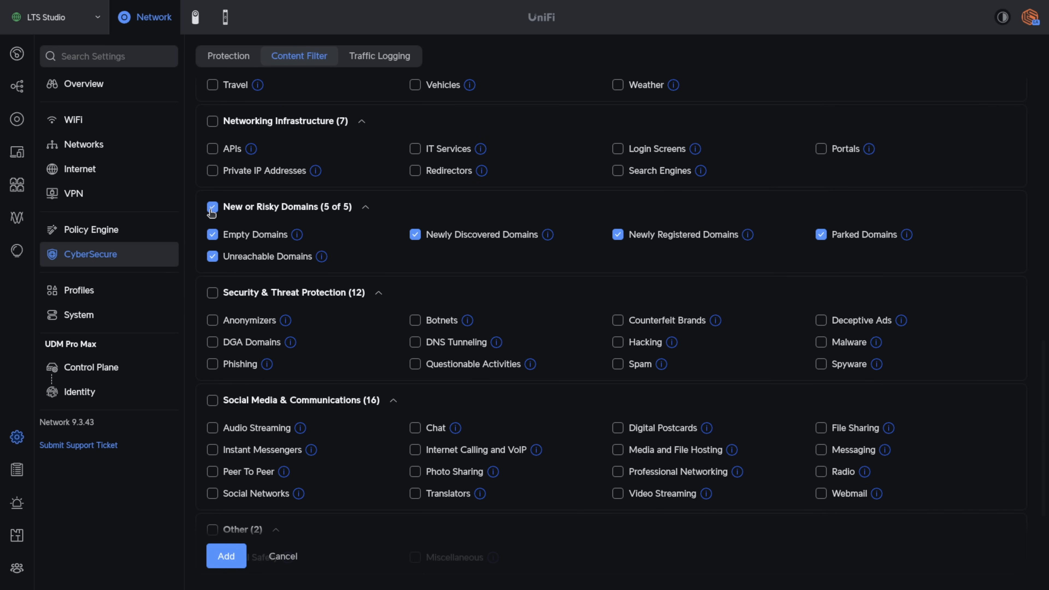
{"action": "mouse_move", "coordinate": [491, 242]}
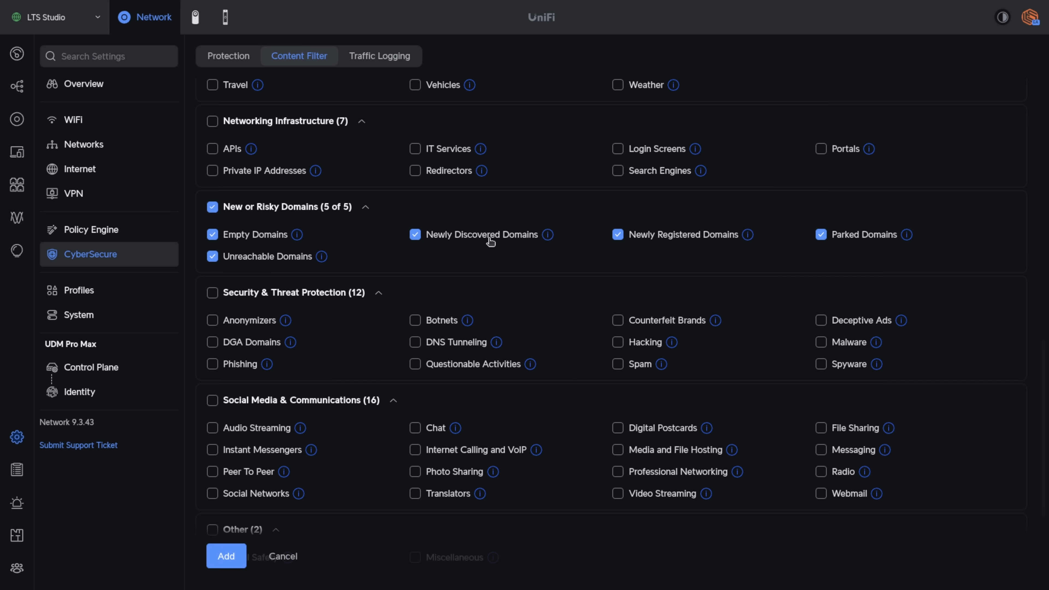
{"action": "mouse_move", "coordinate": [545, 268]}
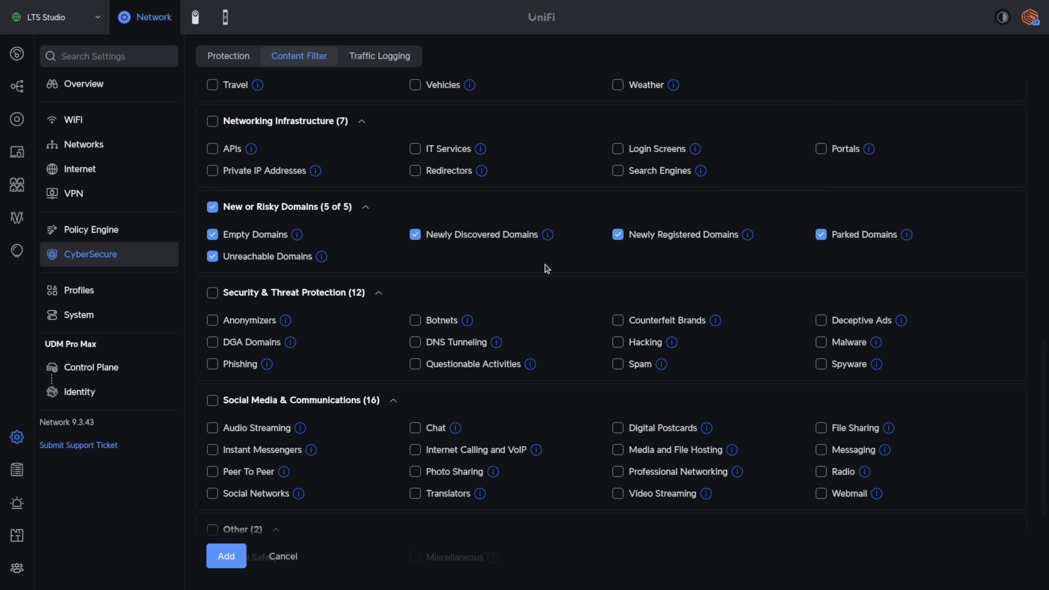
{"action": "mouse_move", "coordinate": [524, 265]}
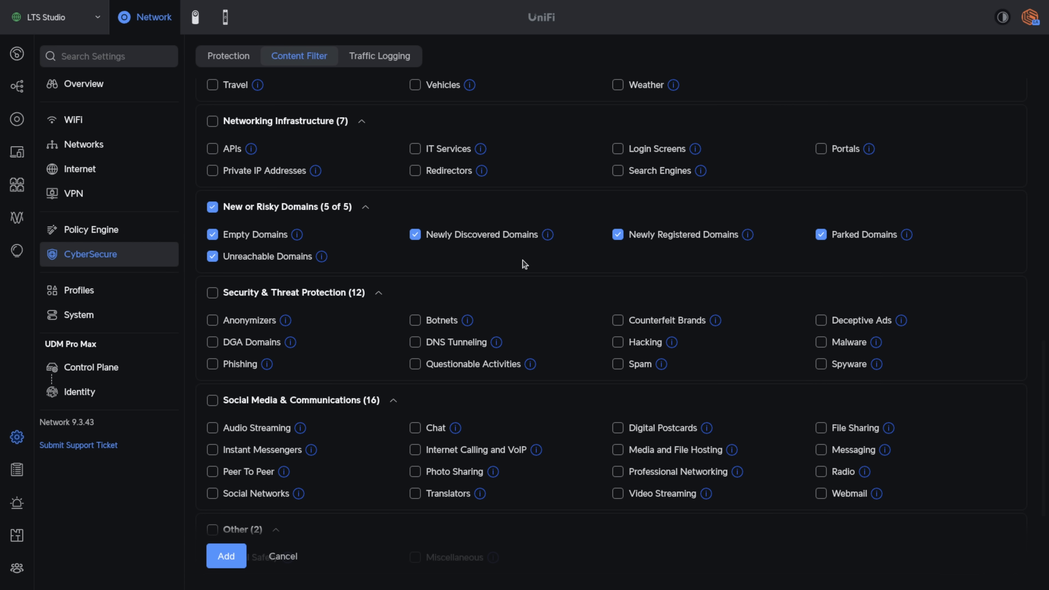
{"action": "mouse_move", "coordinate": [660, 247]}
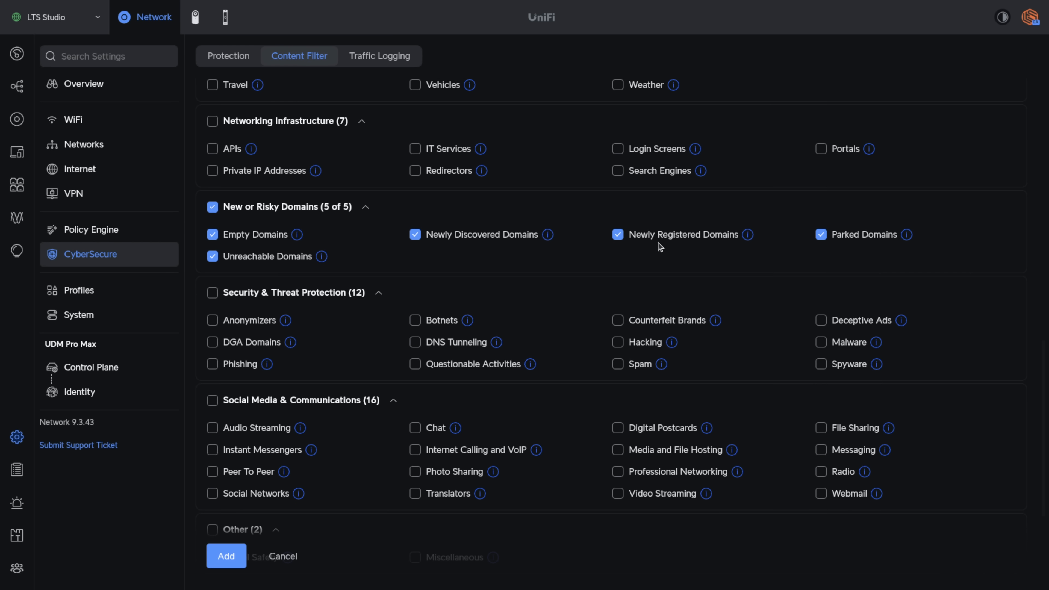
{"action": "mouse_move", "coordinate": [648, 250]}
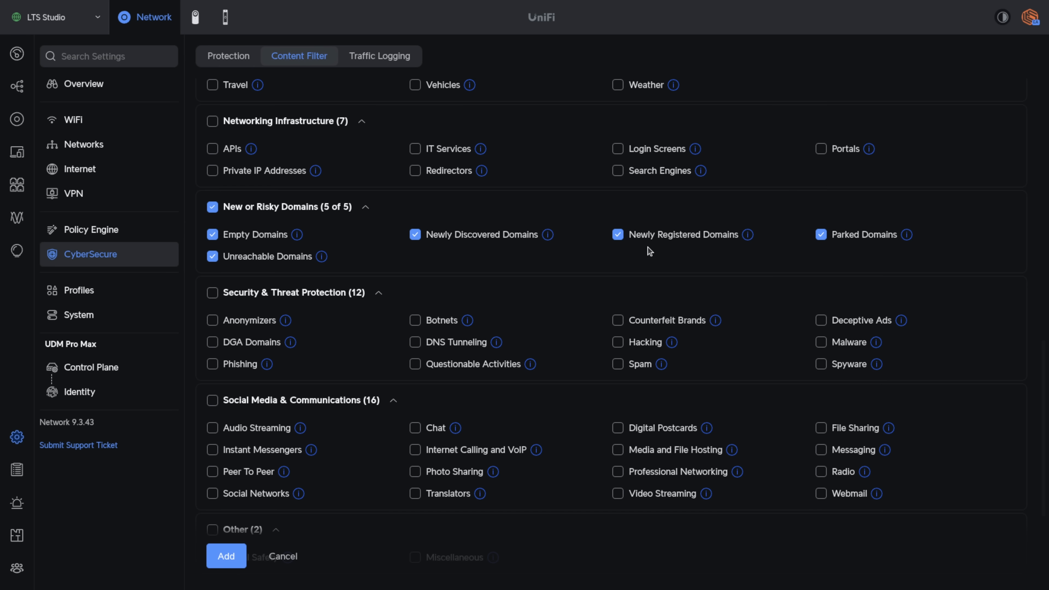
{"action": "mouse_move", "coordinate": [689, 261]}
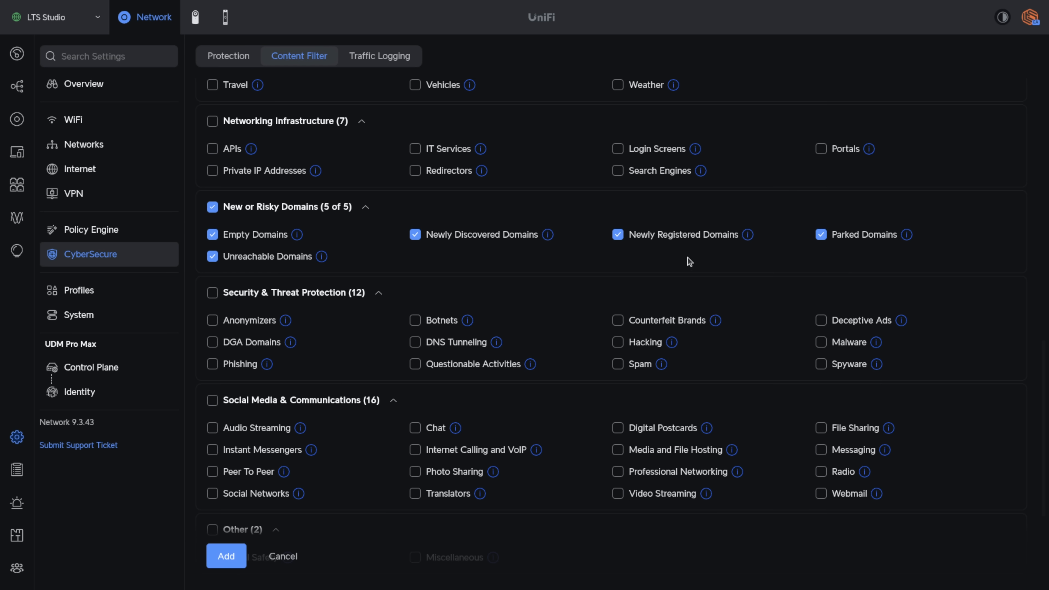
{"action": "mouse_move", "coordinate": [584, 264]}
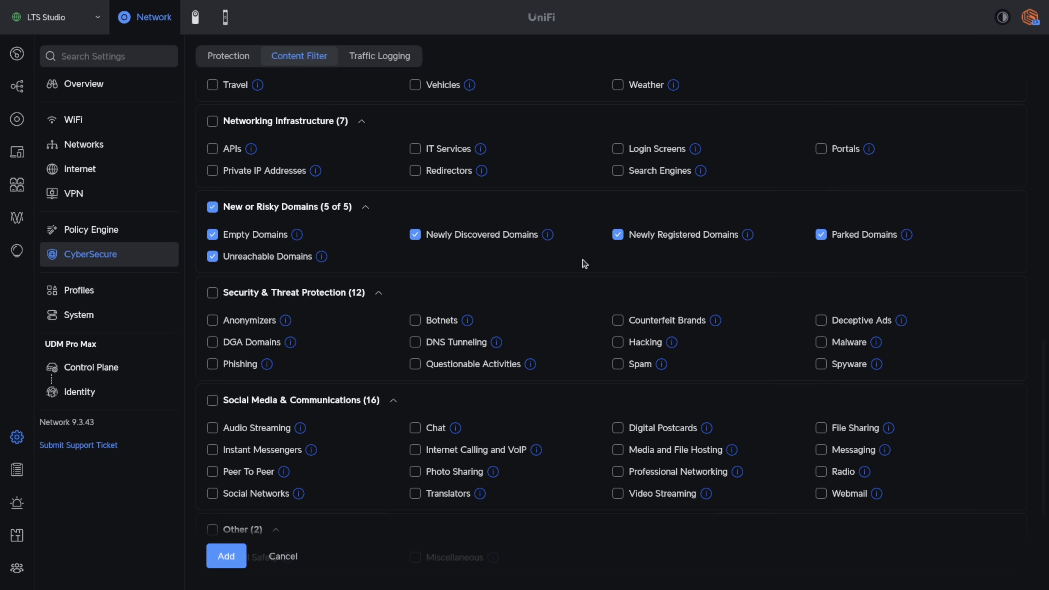
{"action": "mouse_move", "coordinate": [512, 273]}
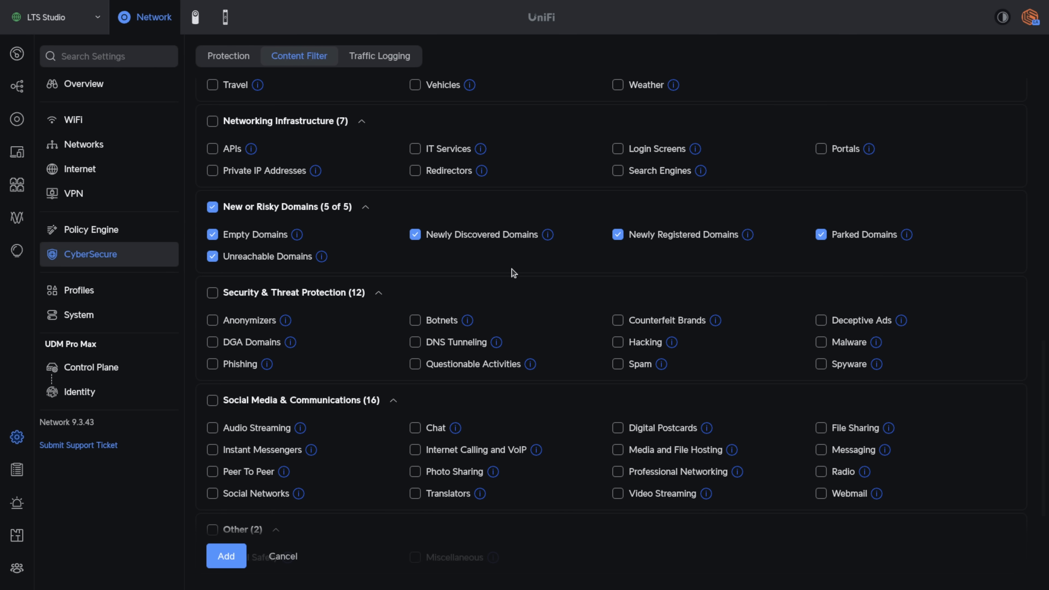
{"action": "mouse_move", "coordinate": [539, 279]}
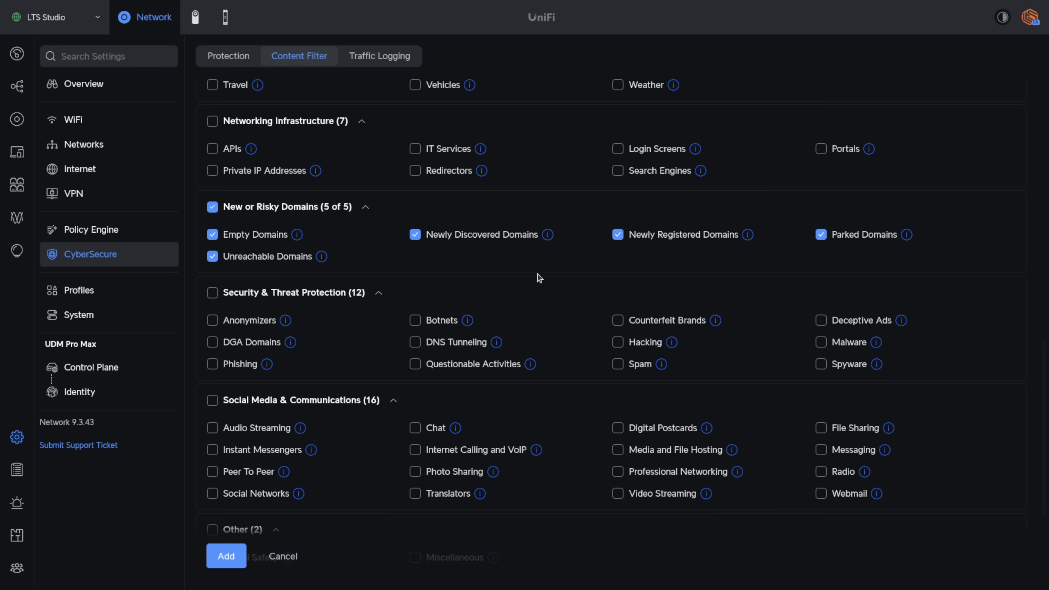
Tick Phishing, Counterfeit Brands, Hacking and Deceptive Ads among the Security & Threat Protection categories.
{"action": "scroll", "scroll_direction": "down", "scroll_amount": 3}
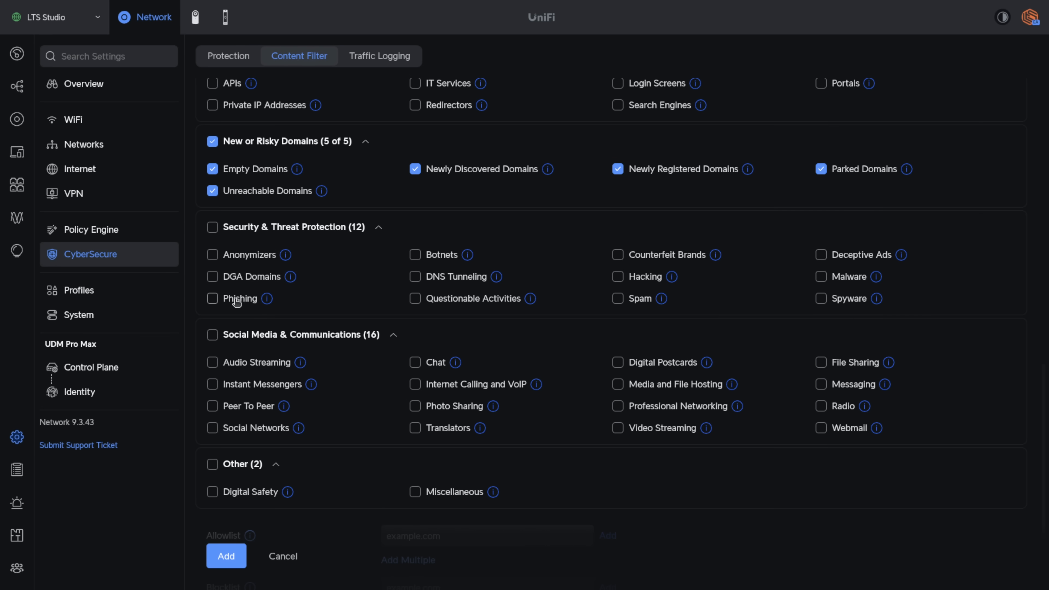
{"action": "left_click", "coordinate": [213, 299]}
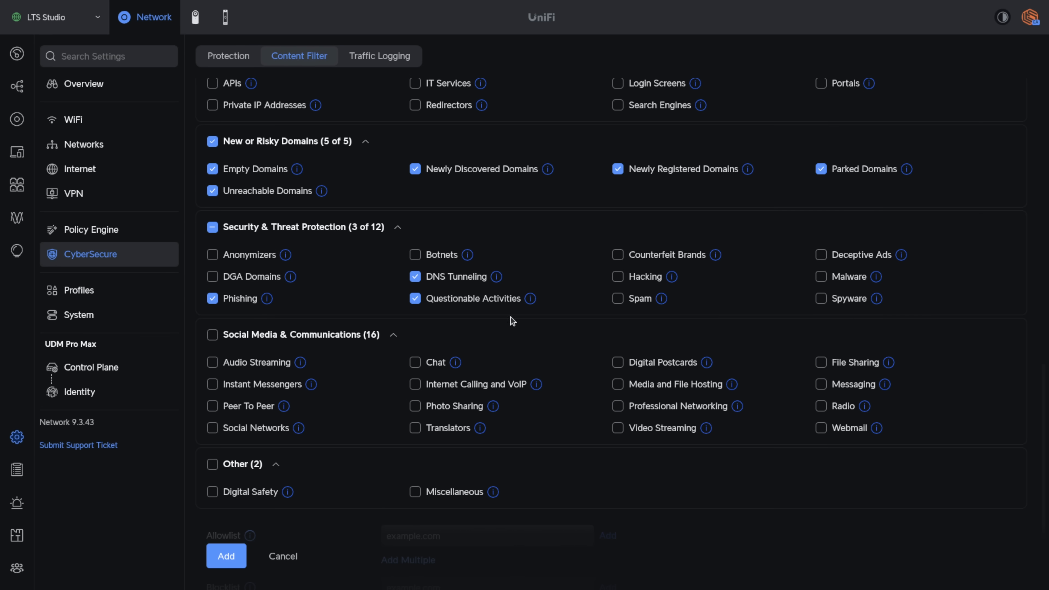
{"action": "left_click", "coordinate": [617, 254]}
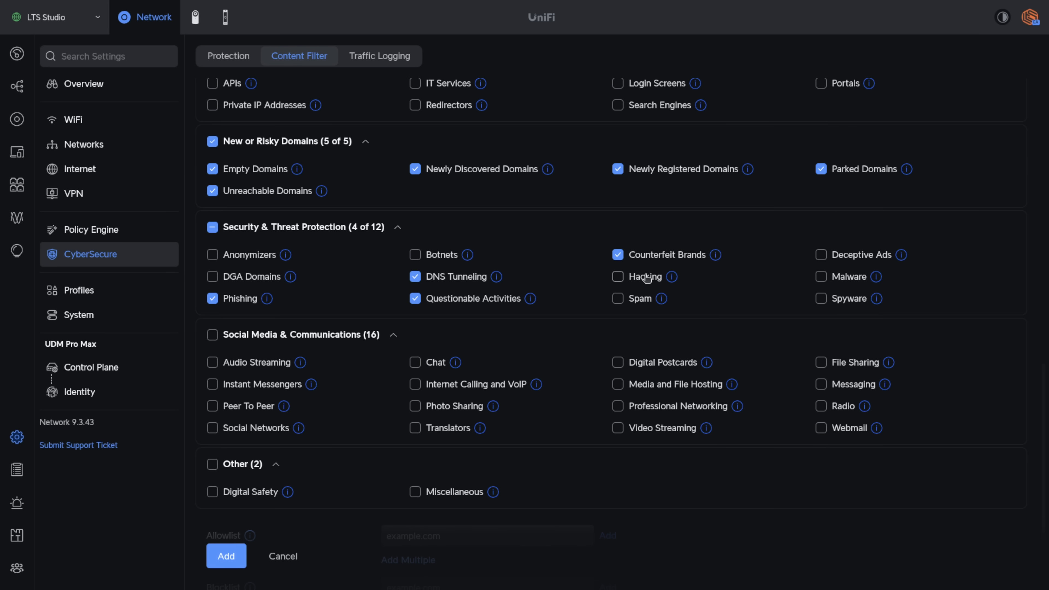
{"action": "left_click", "coordinate": [617, 276]}
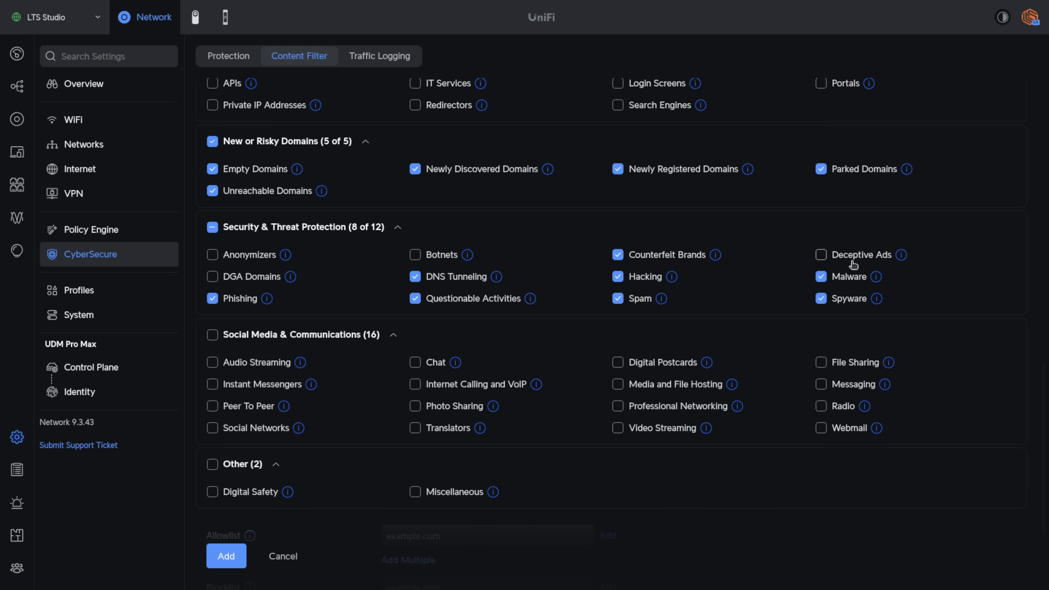
{"action": "left_click", "coordinate": [821, 254]}
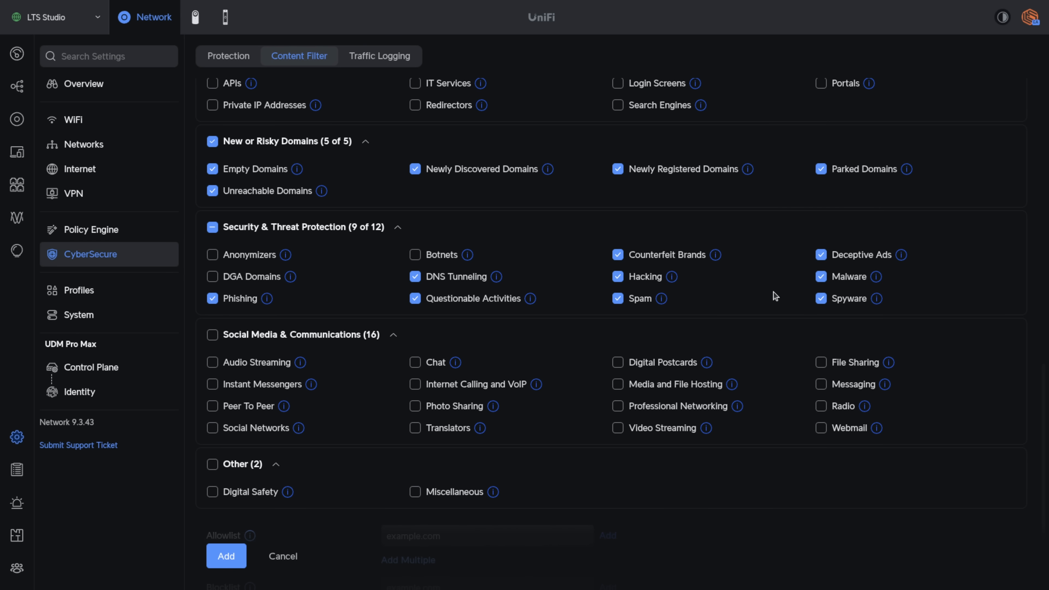
{"action": "scroll", "scroll_direction": "down", "scroll_amount": 3}
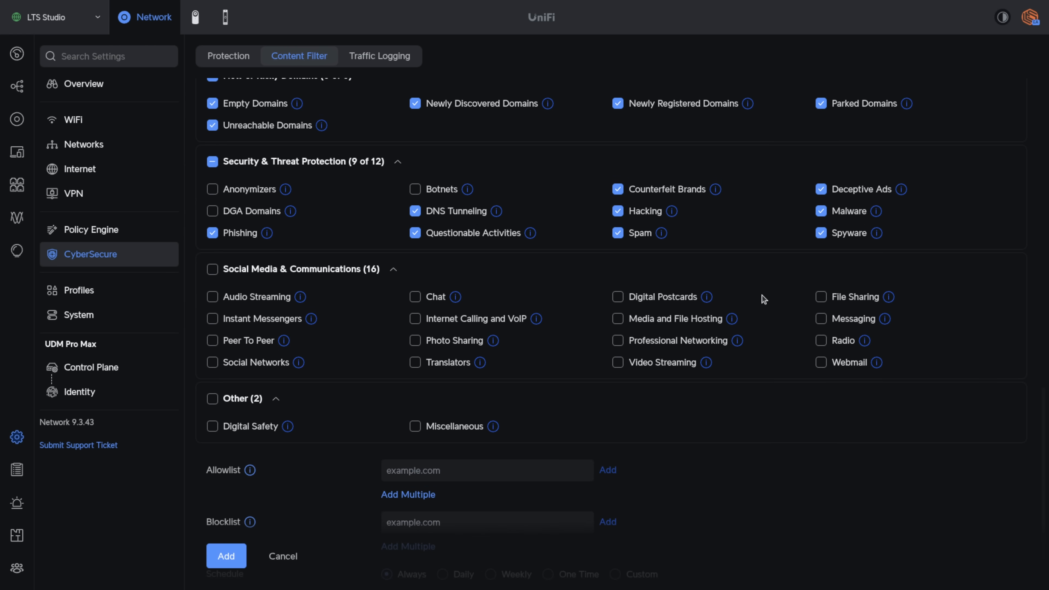
{"action": "mouse_move", "coordinate": [852, 238]}
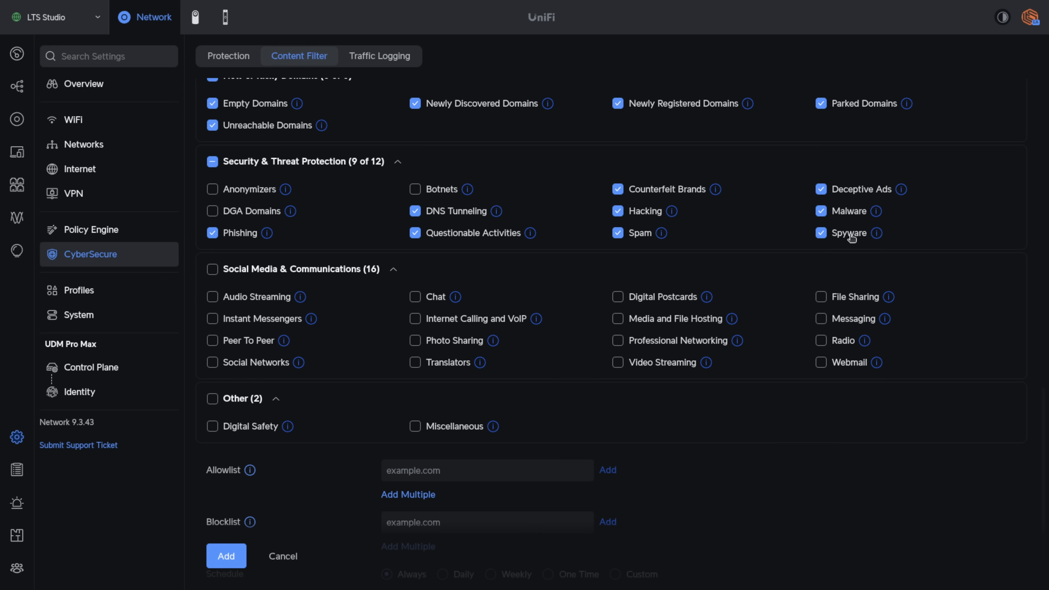
{"action": "scroll", "scroll_direction": "down", "scroll_amount": 3}
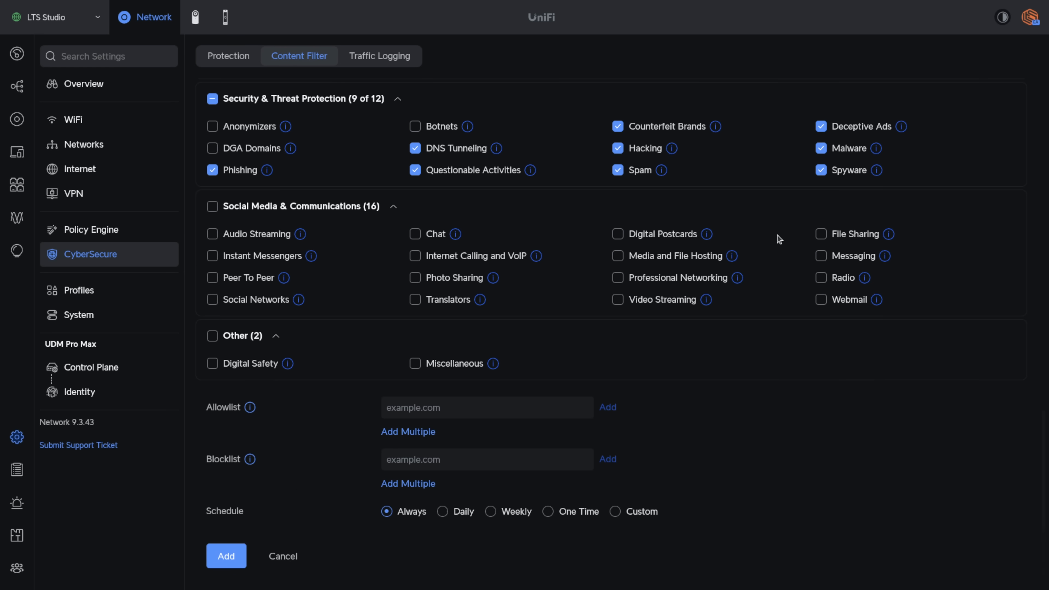
{"action": "scroll", "scroll_direction": "up", "scroll_amount": 3}
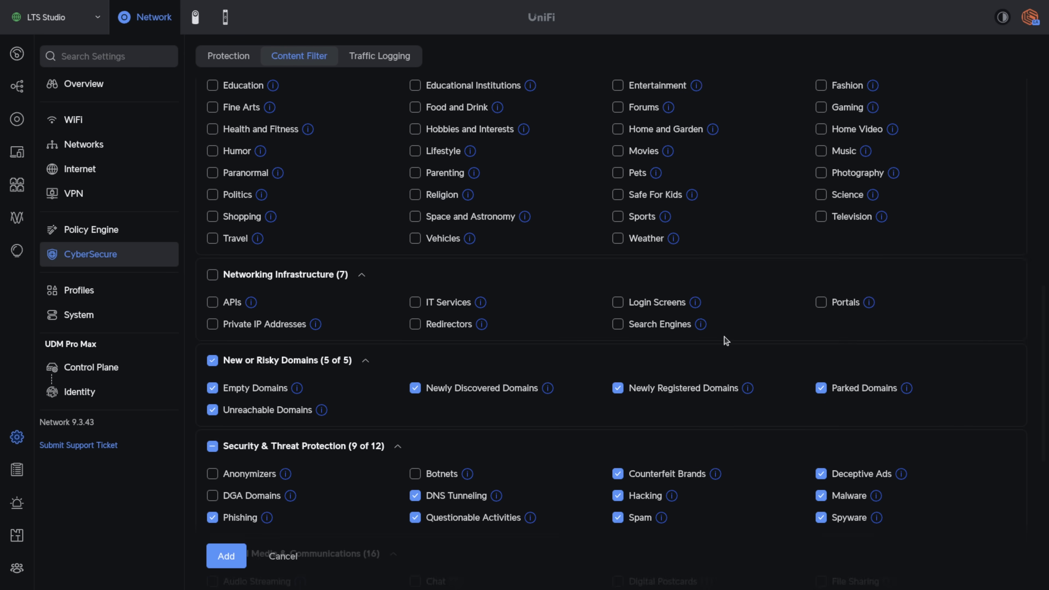
{"action": "scroll", "scroll_direction": "down", "scroll_amount": 3}
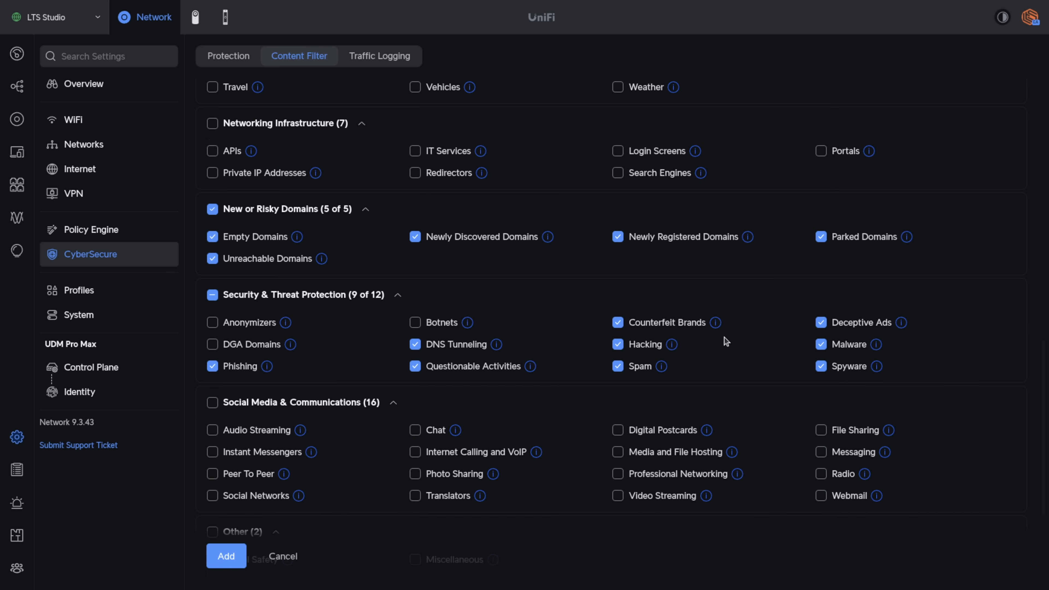